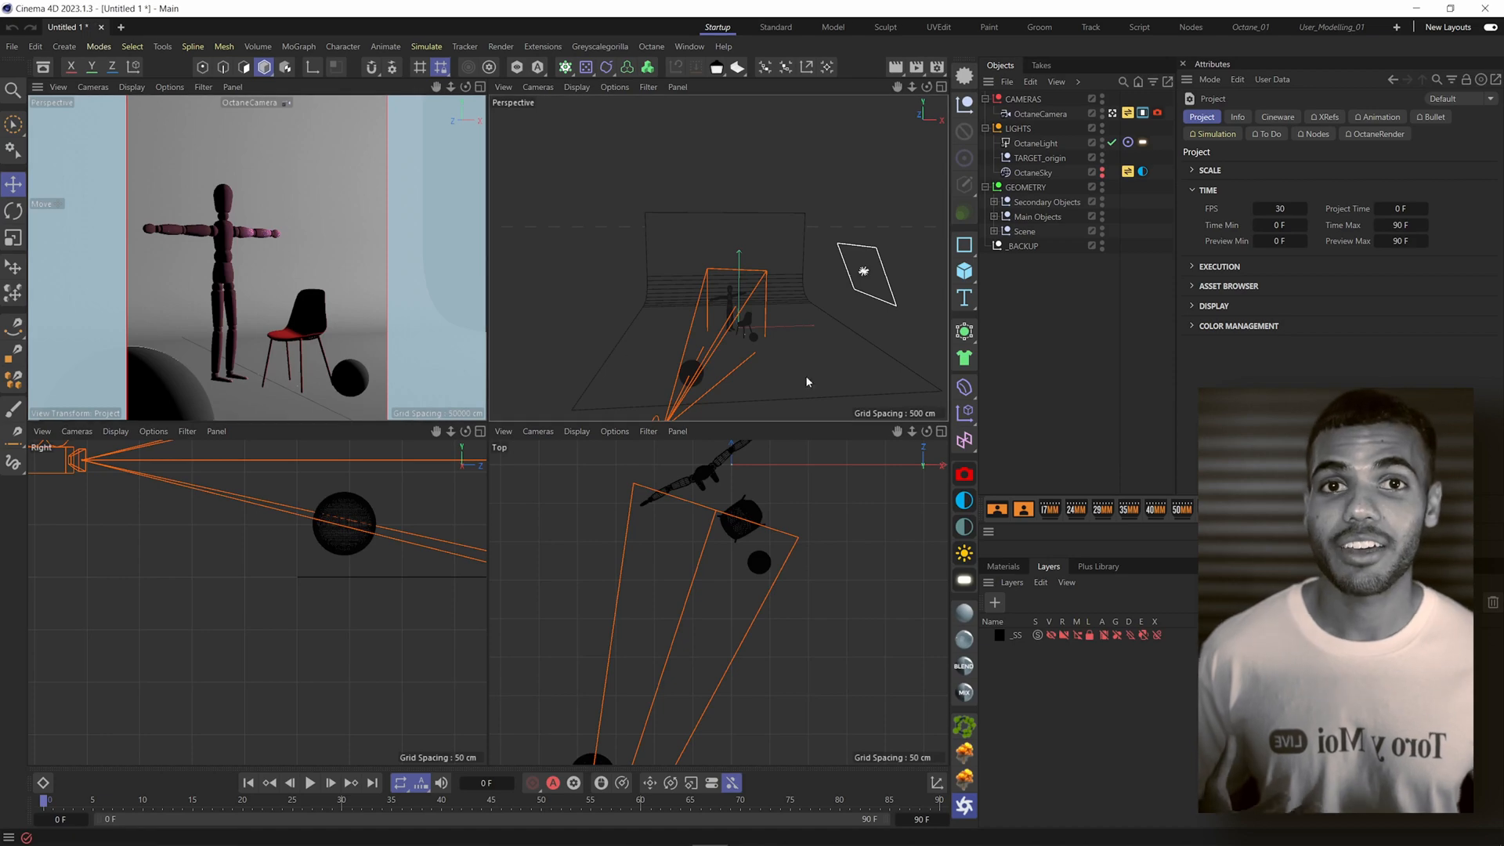
# - Select the scene camera and the Linear Cloner of five Cube bars to review their settings
pyautogui.click(1041, 113)
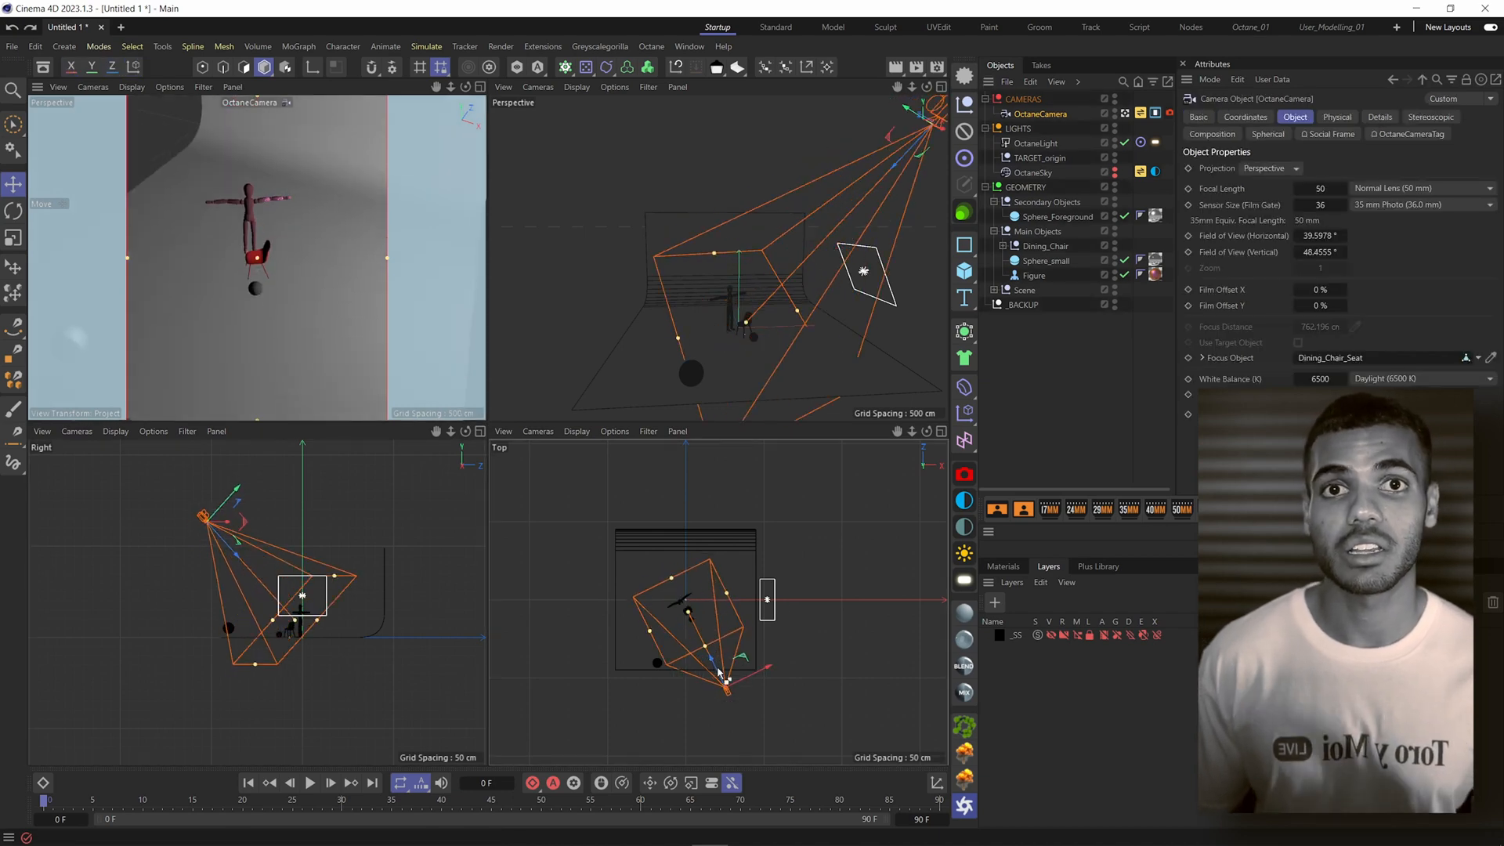
pyautogui.click(1245, 116)
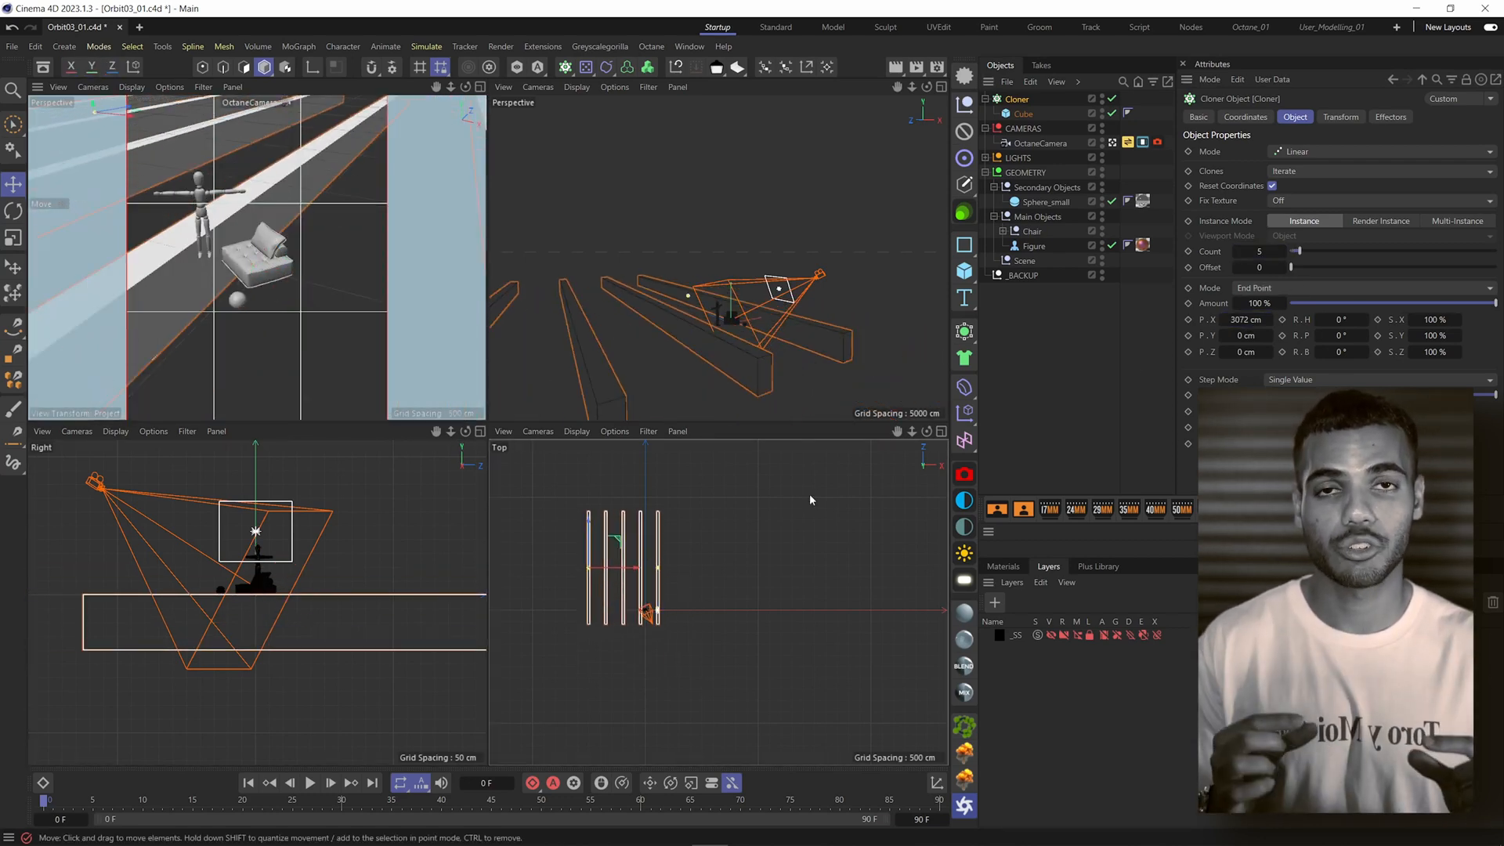
pyautogui.click(1029, 172)
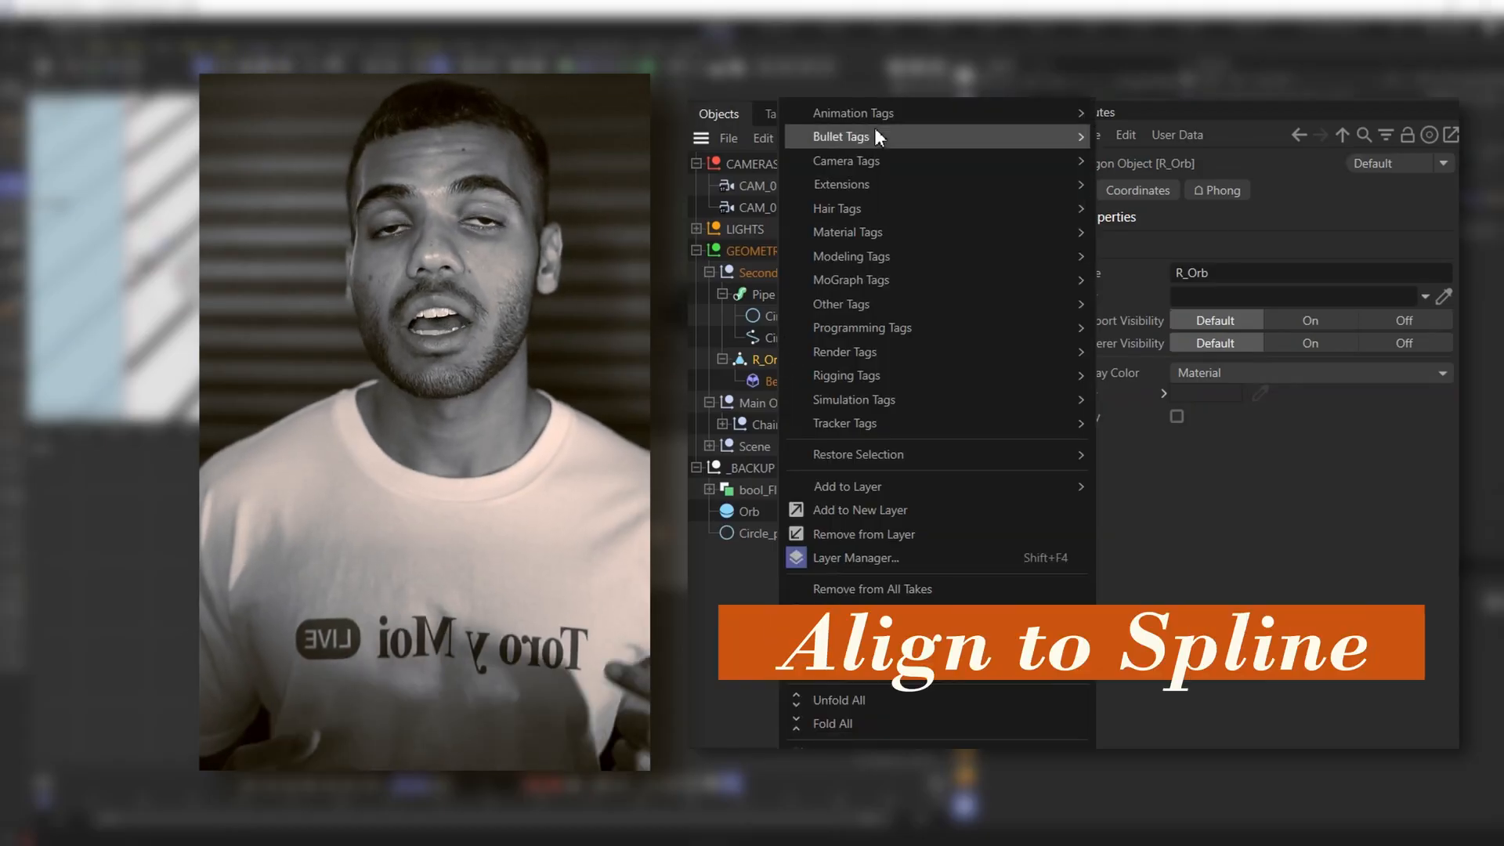
# - Add an Align to Spline tag to R_Orb with Circle_path as its Spline Path
pyautogui.click(853, 112)
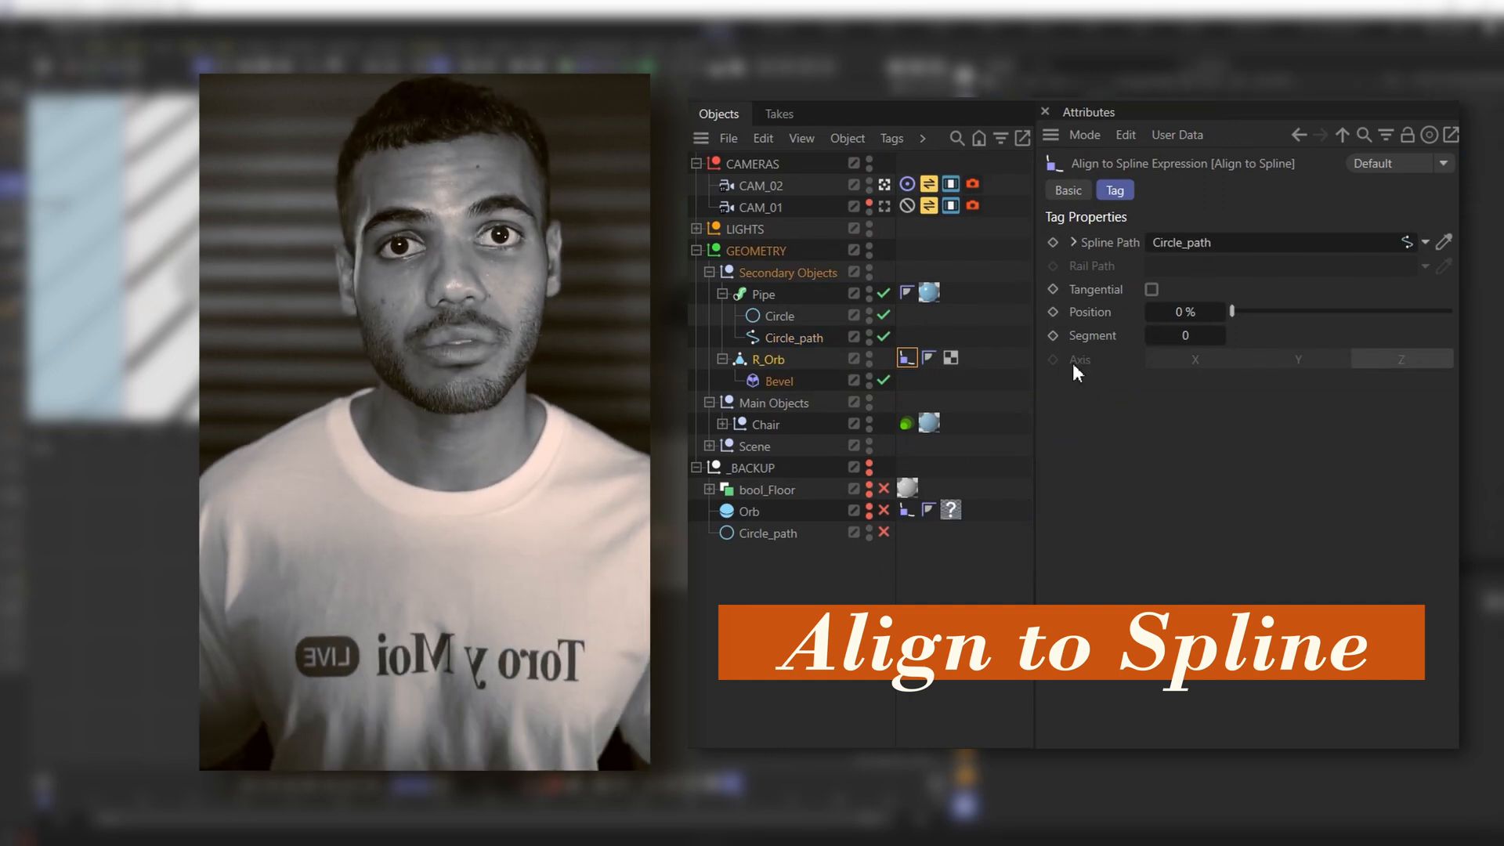
pyautogui.moveTo(1238, 310); pyautogui.dragTo(1448, 310)
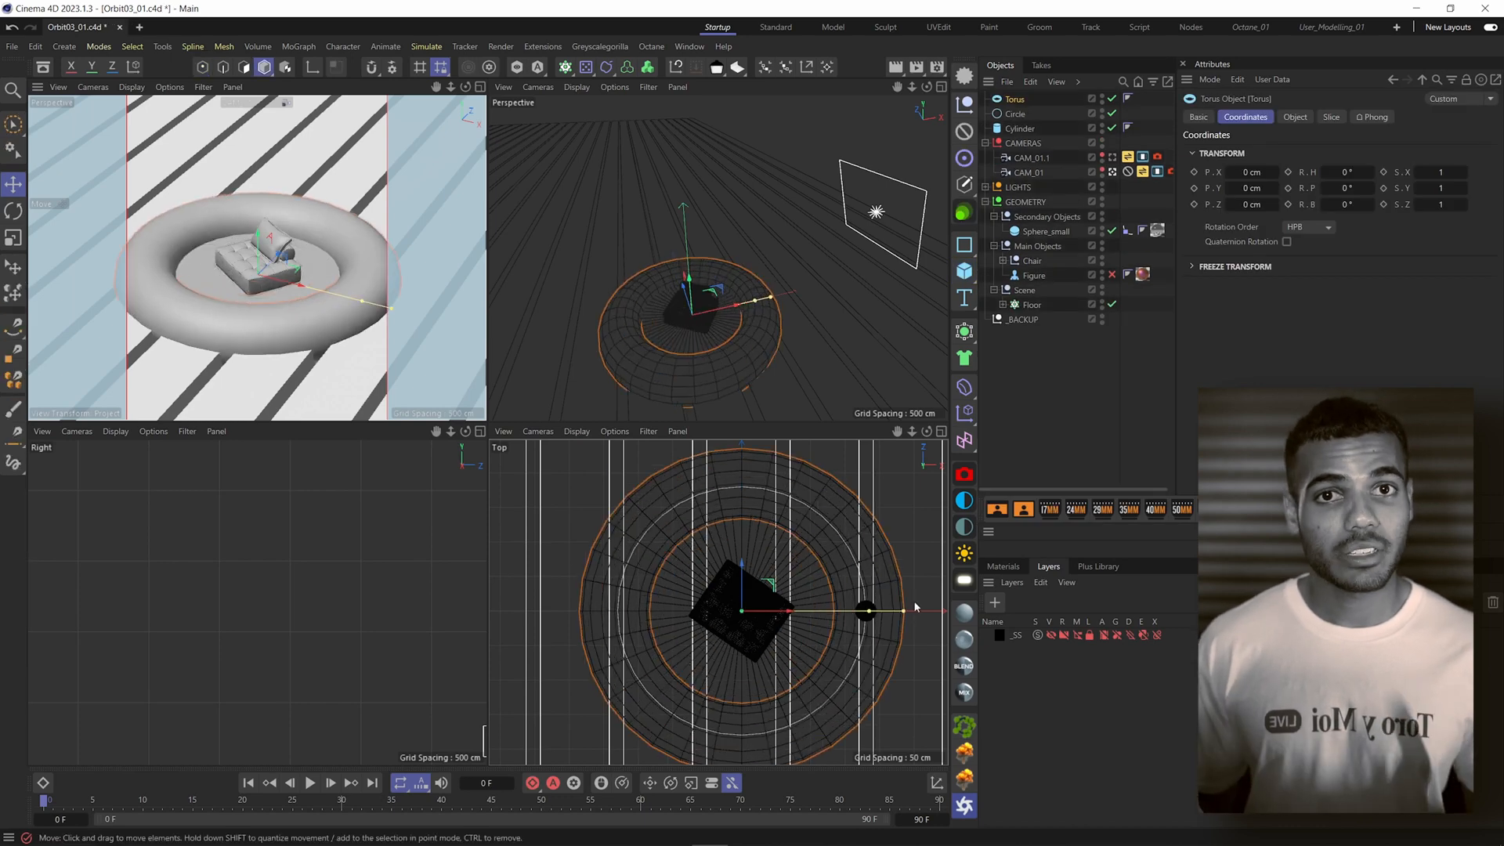
pyautogui.click(1294, 118)
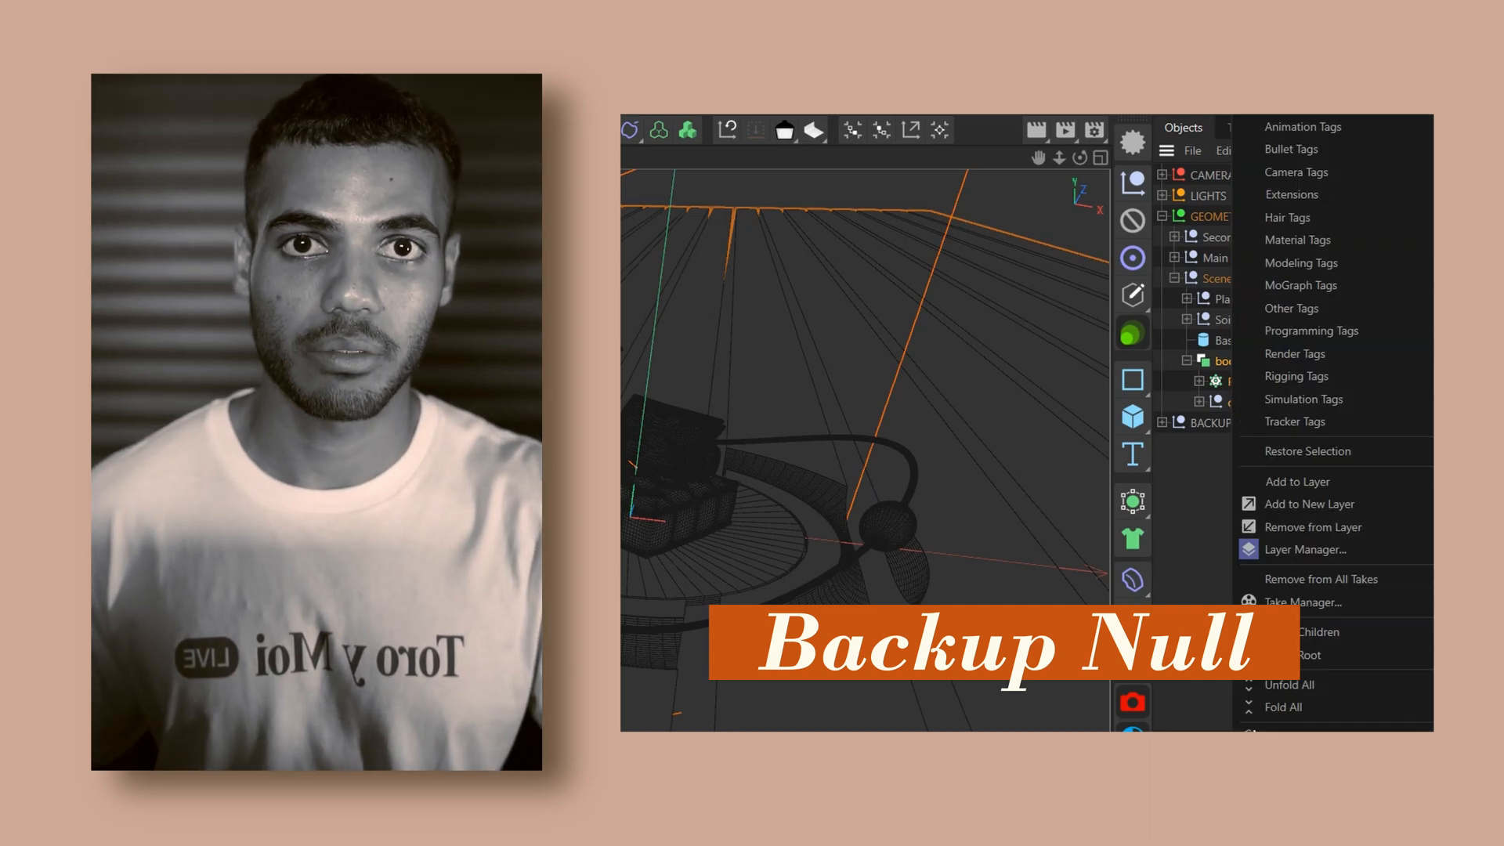
# - Rename bool_Floor to baked_Floor in the Object Manager
pyautogui.doubleClick(1238, 362)
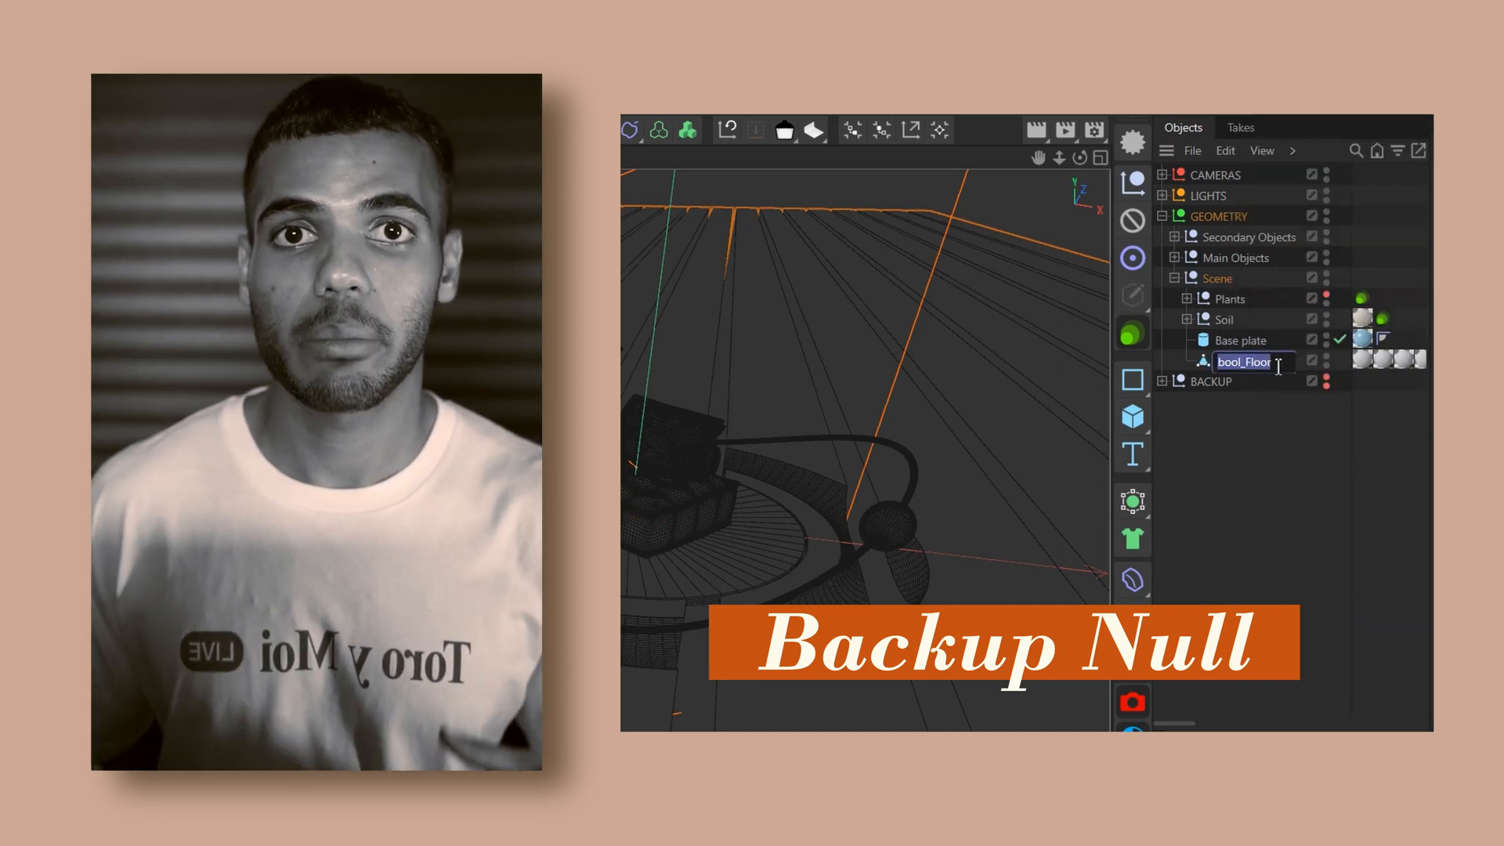
pyautogui.write('baked_Floor')
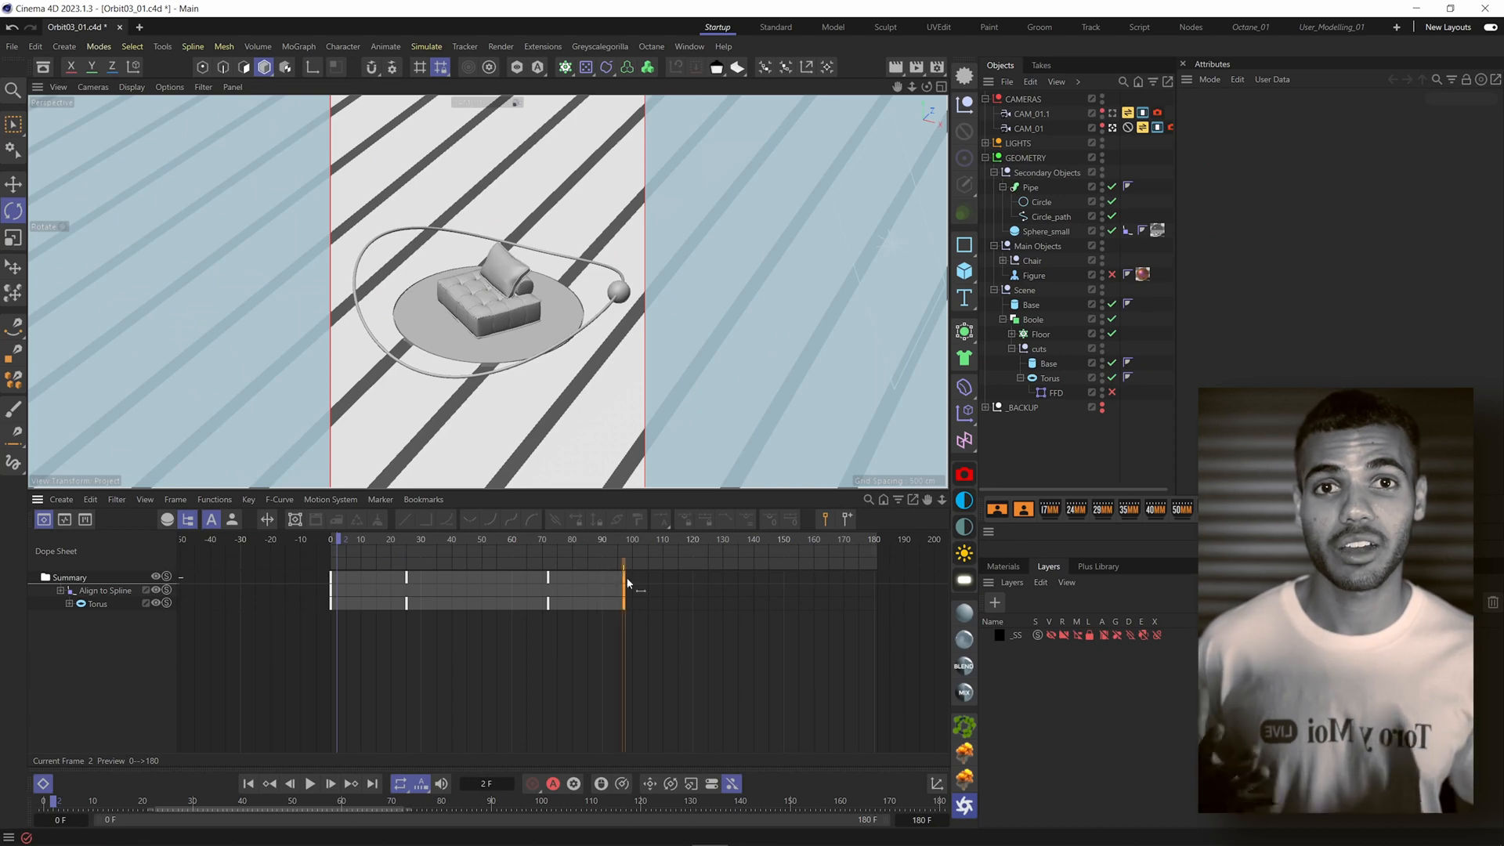
# - Set the Base cylinder's P.Y coordinate to a small negative value under the floor
pyautogui.rightClick(624, 575)
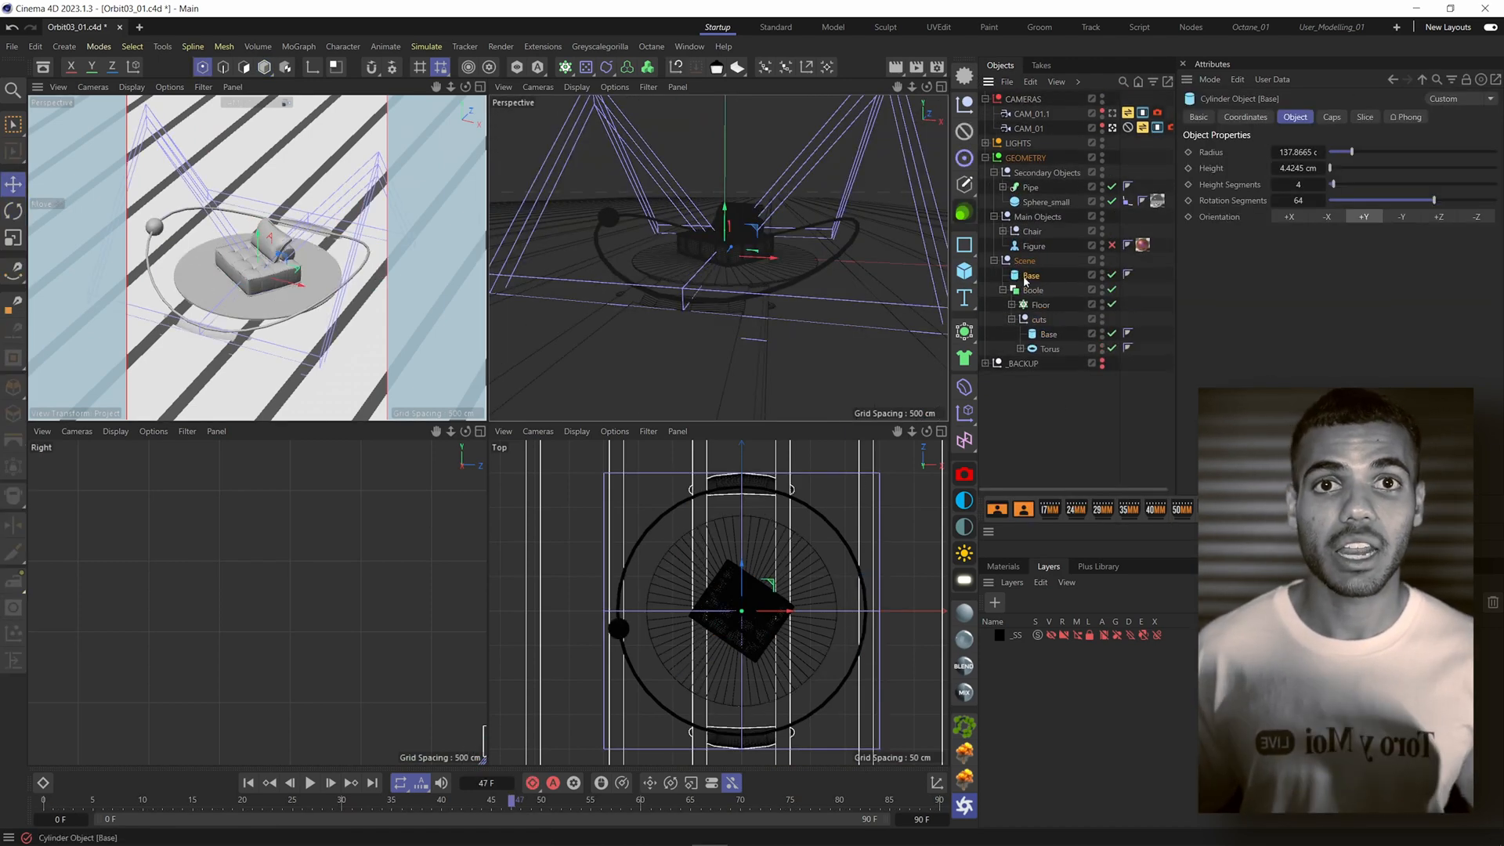
pyautogui.click(1245, 116)
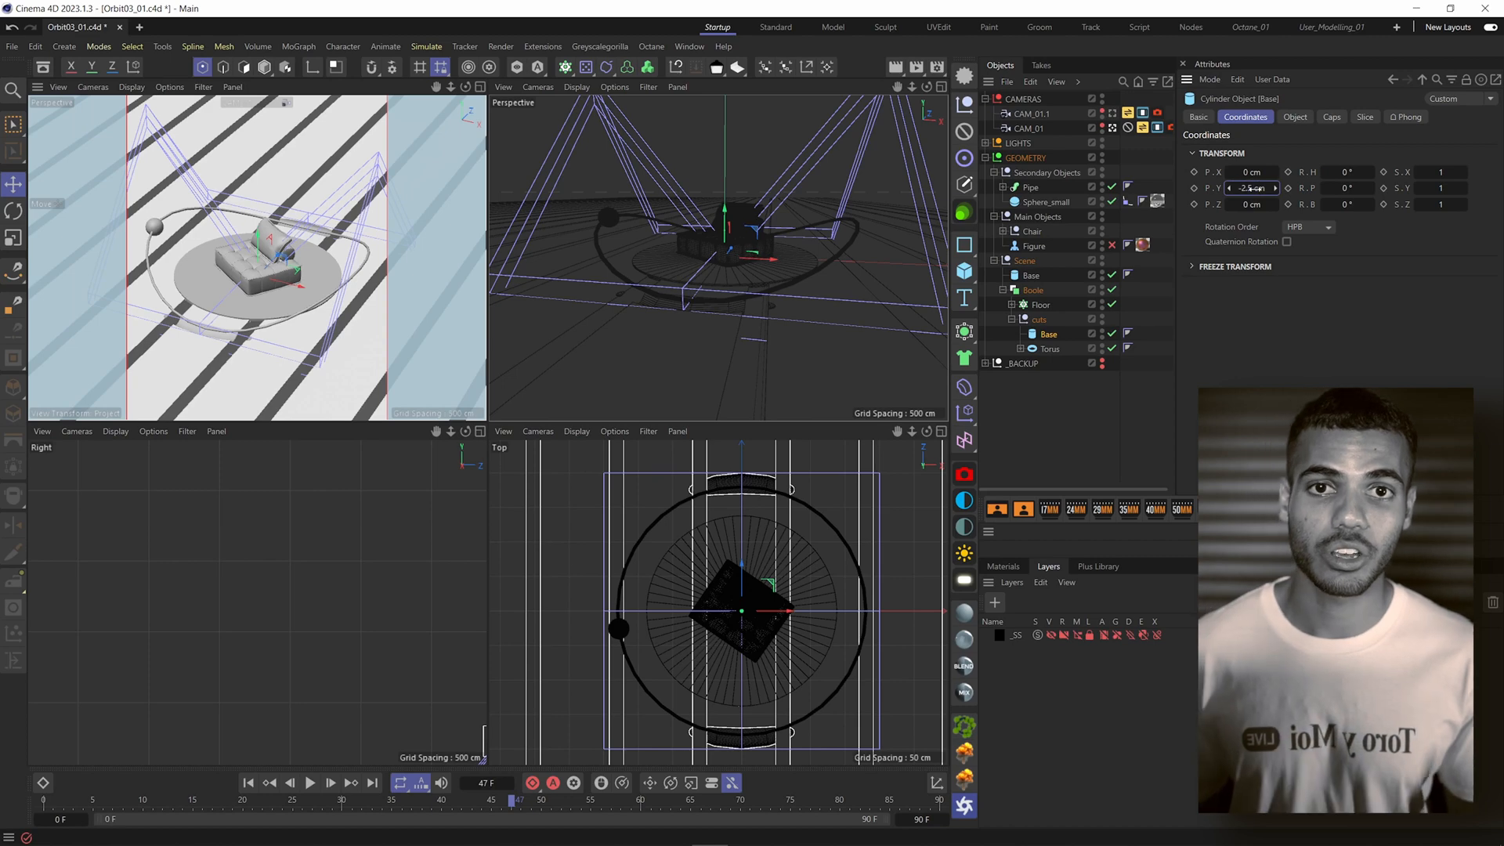
pyautogui.click(1295, 116)
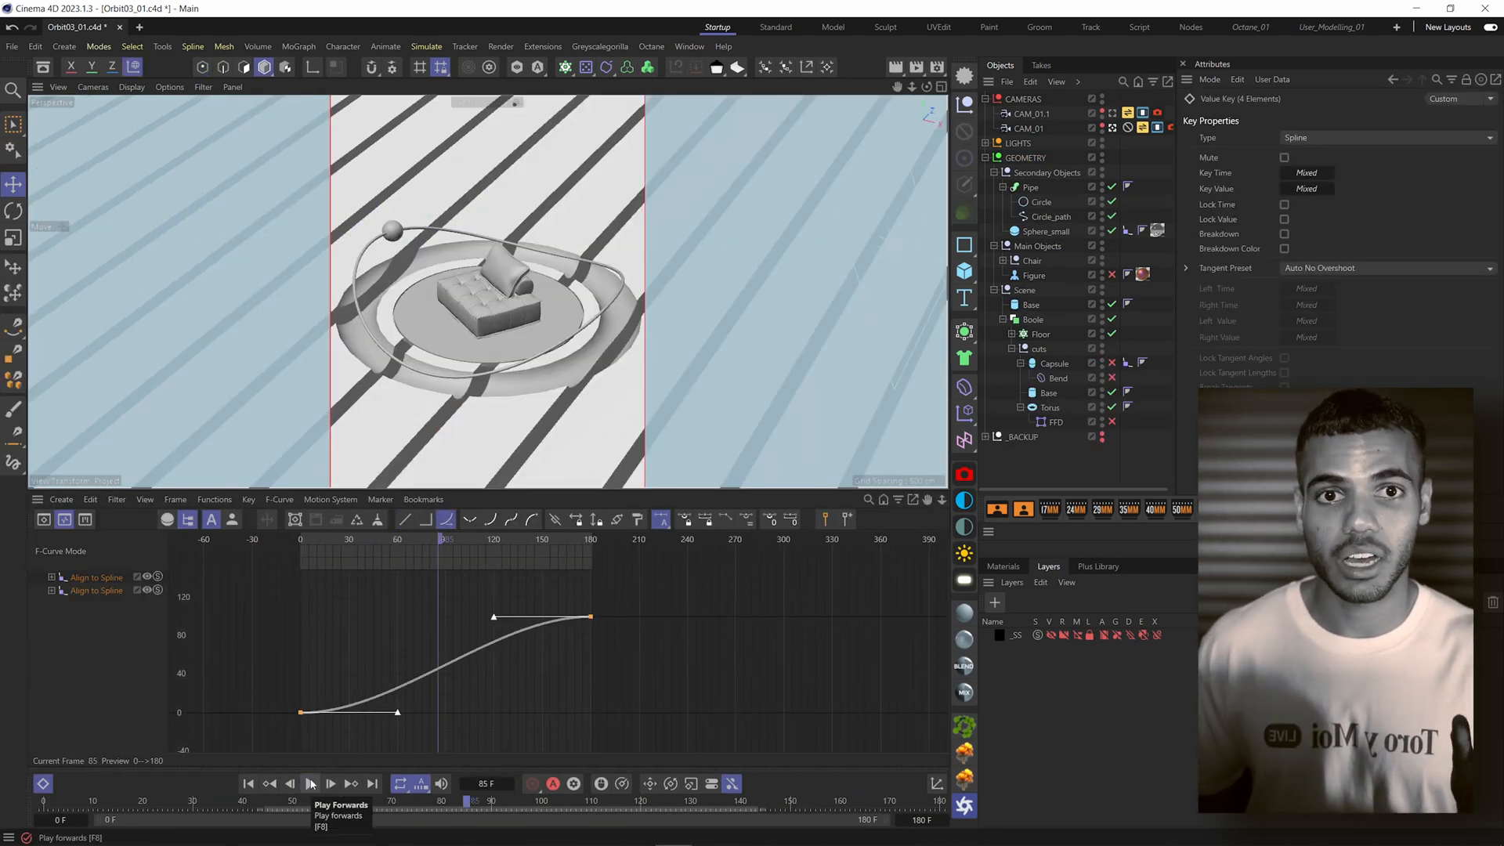
# - Give the Align to Spline position keys custom tangents and play to check the easing to frame 180
pyautogui.click(311, 784)
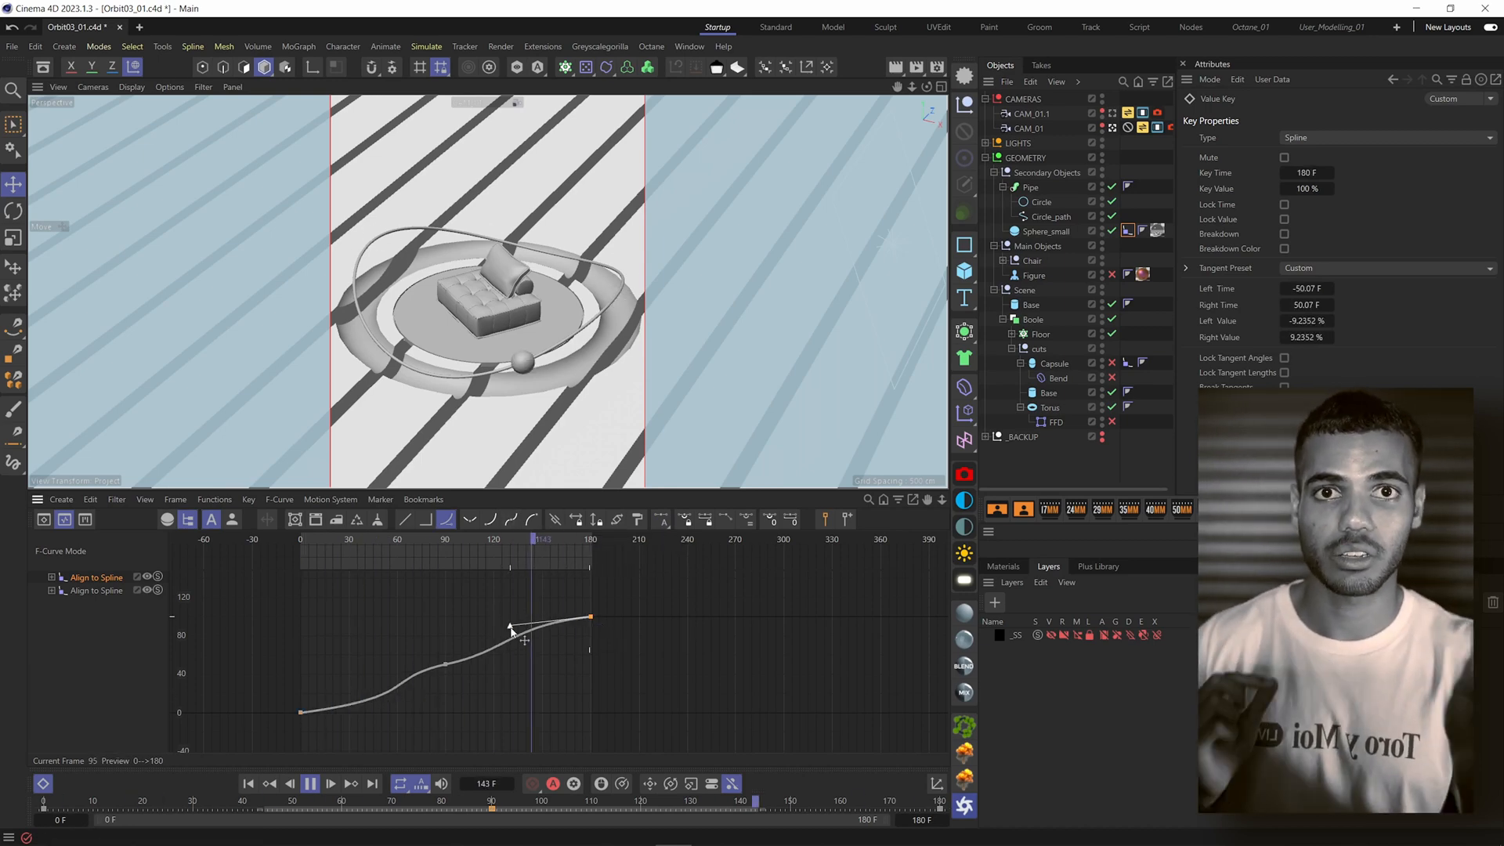
pyautogui.click(329, 783)
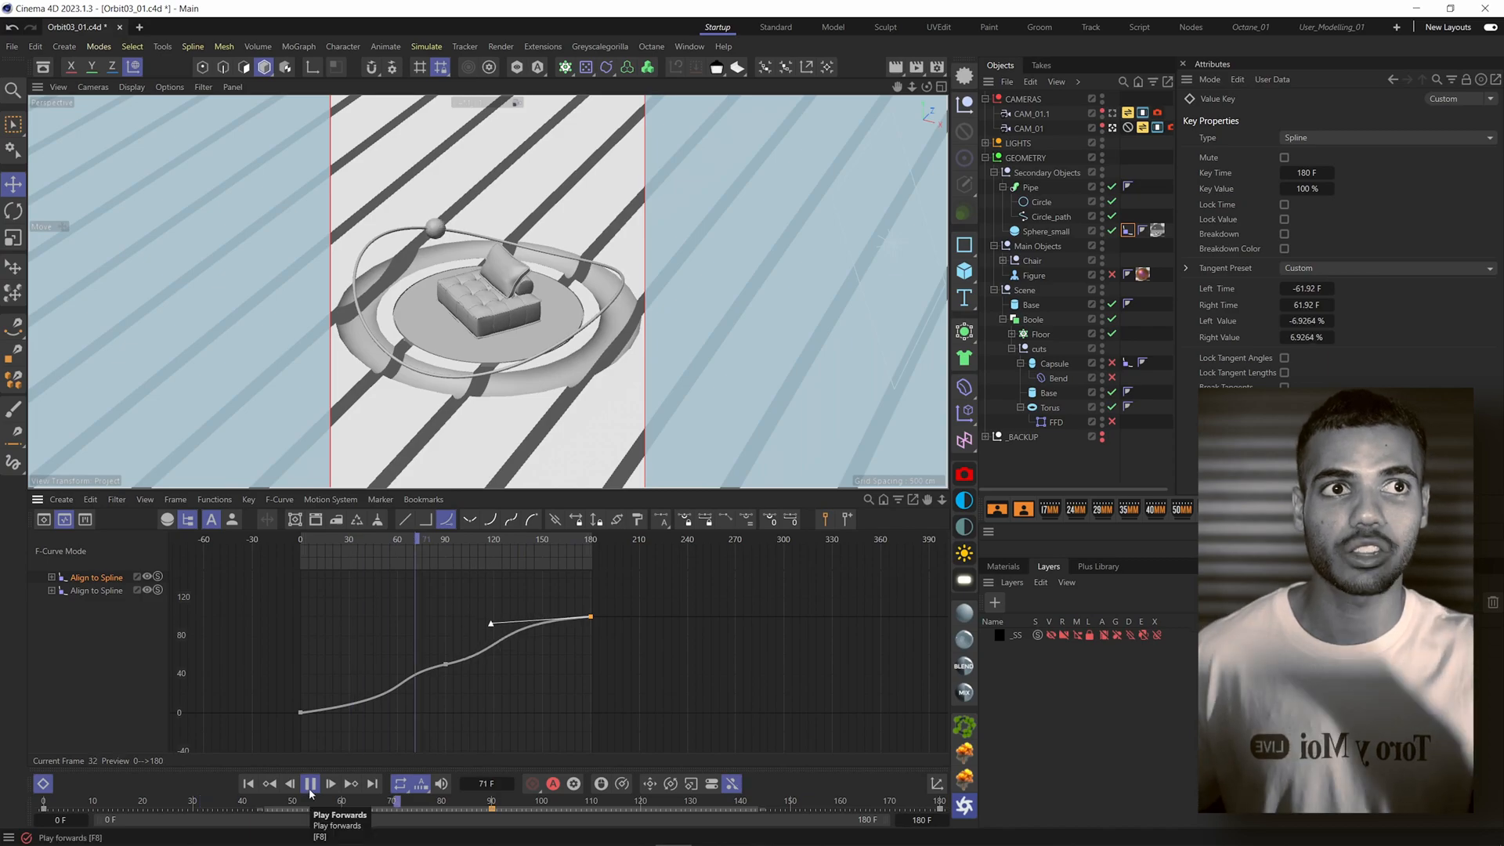
pyautogui.click(1251, 26)
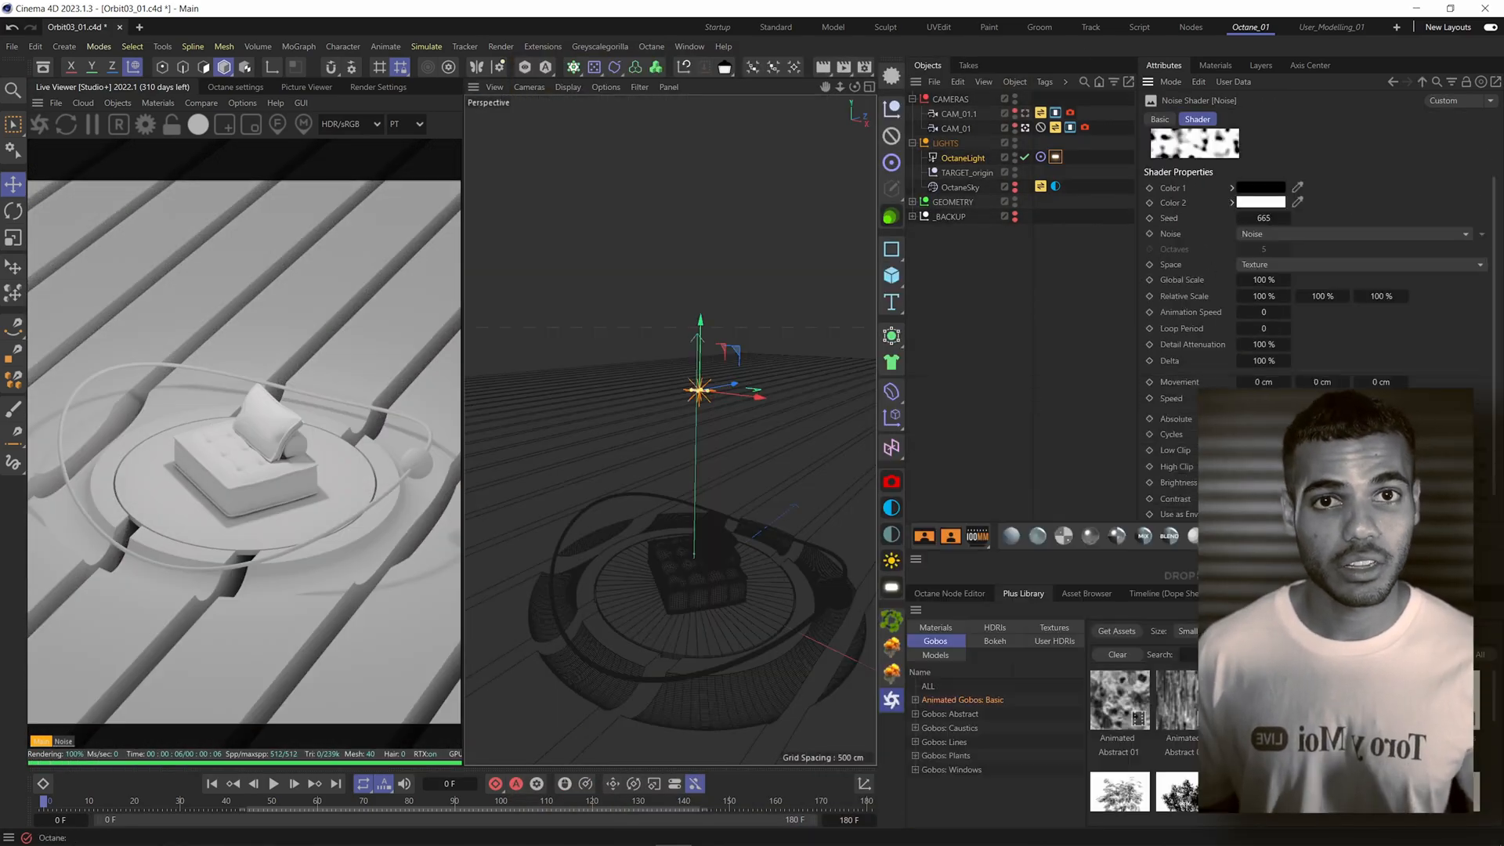
# - Set the ImageTexture animation to Loop from frame 0 to 179 at 25 fps and calculate
pyautogui.click(1243, 119)
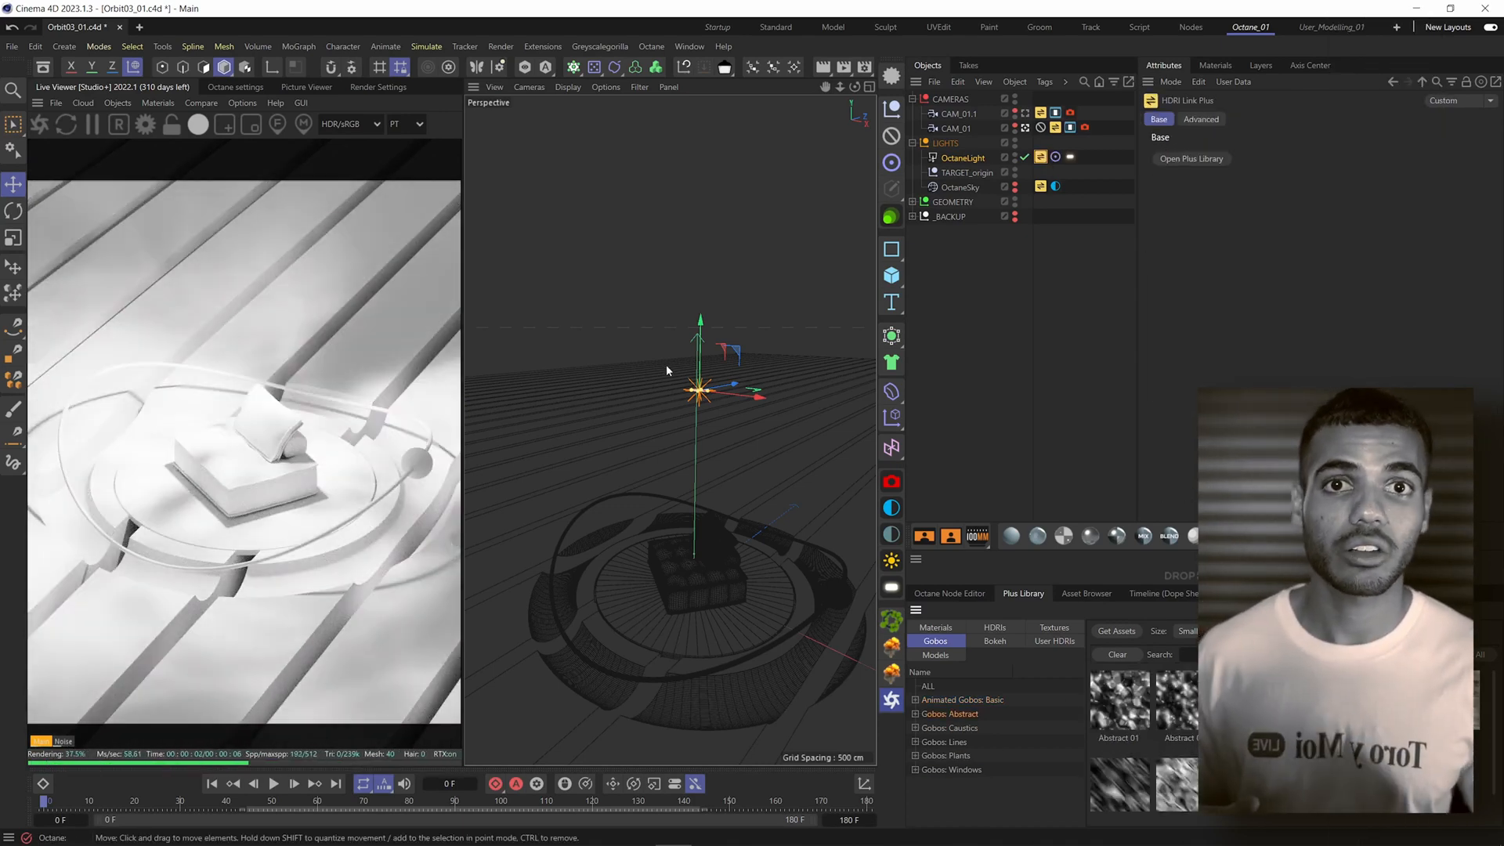
pyautogui.click(1355, 167)
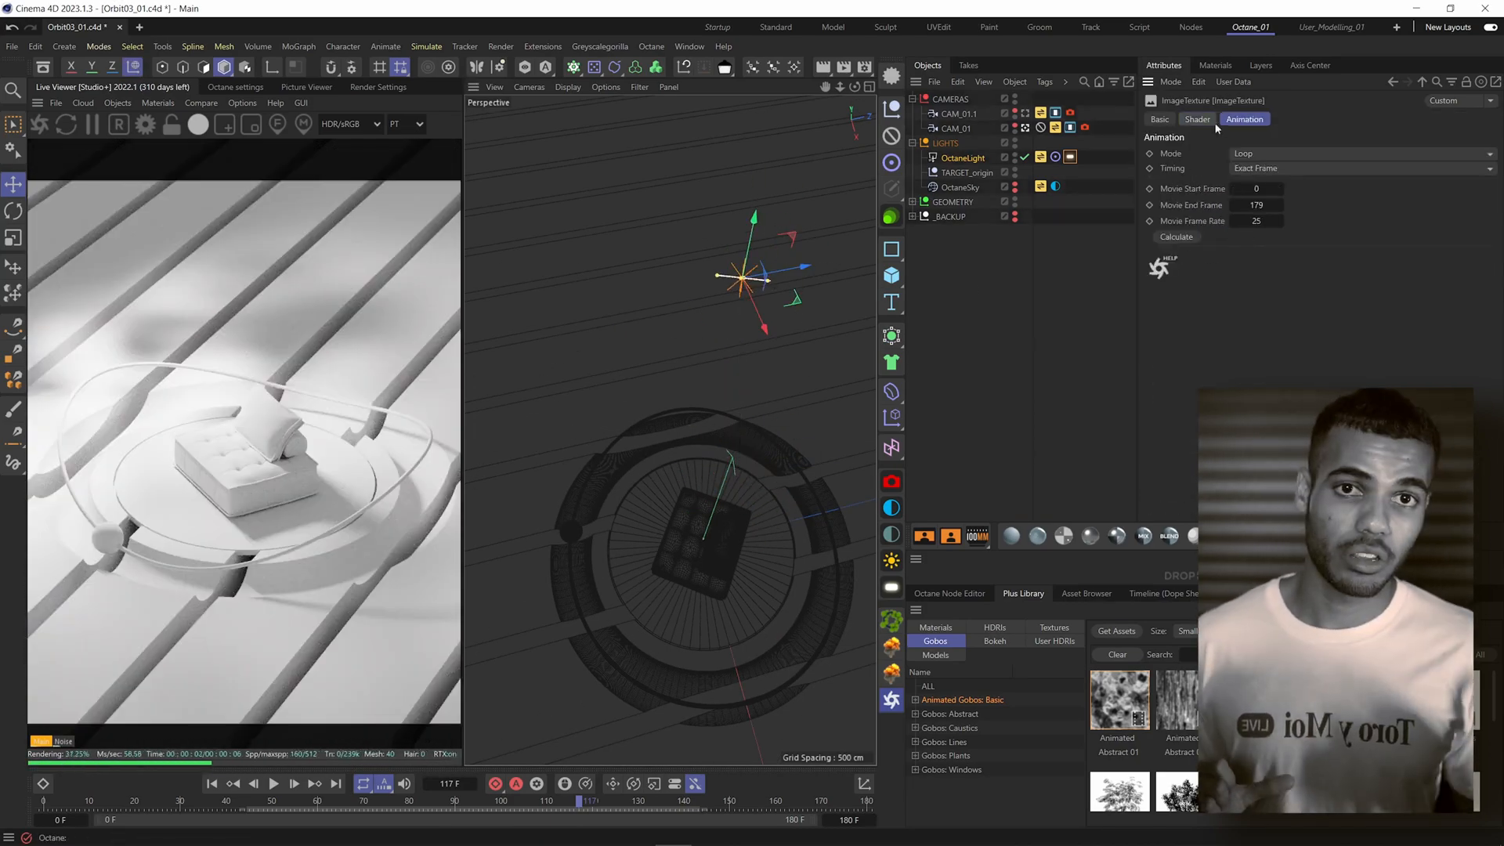
pyautogui.click(1195, 119)
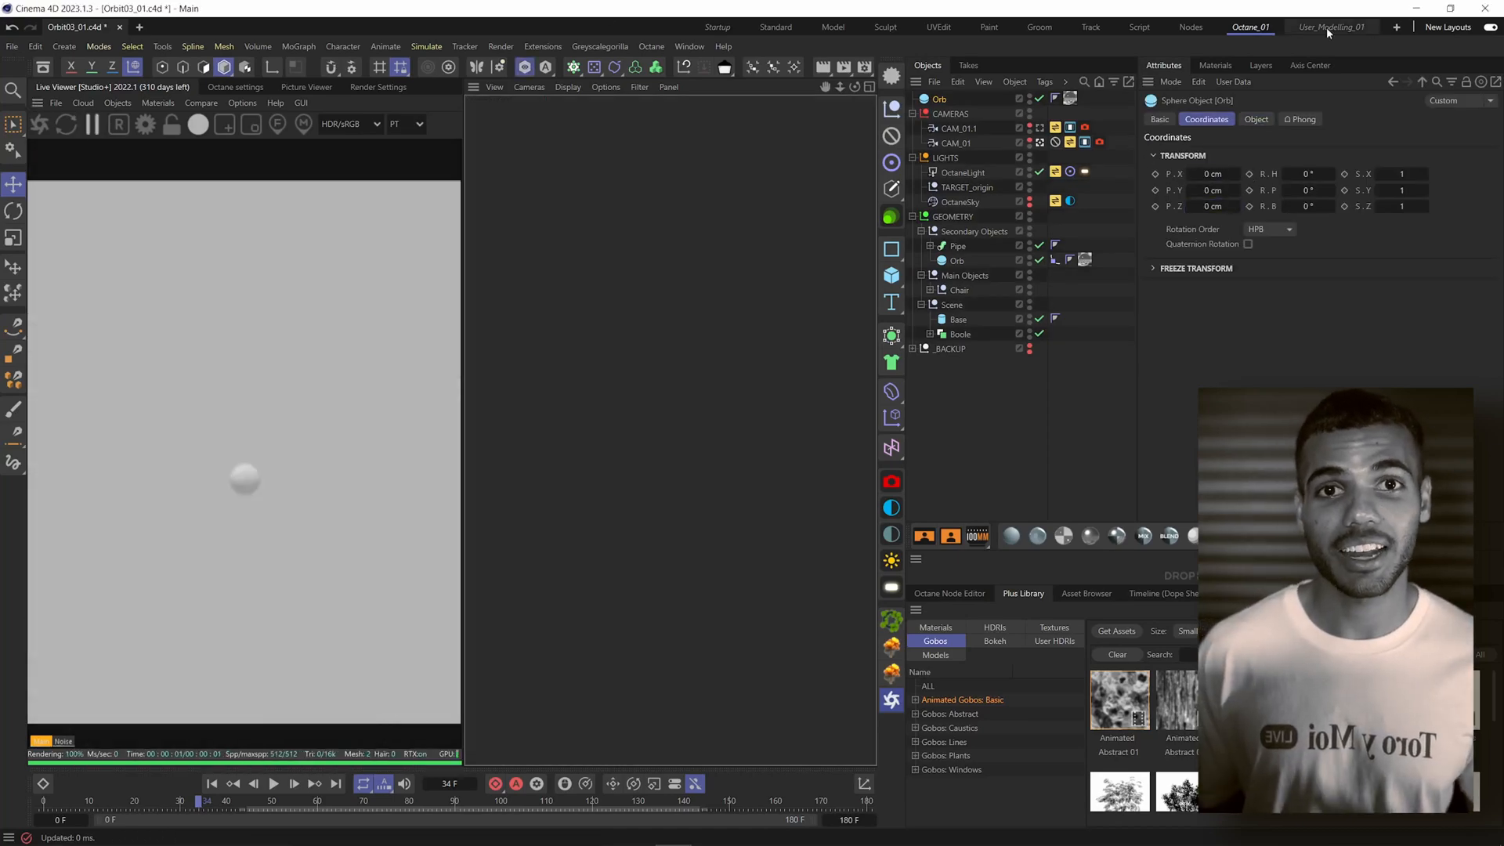
# - Add a Bevel under the Orb and an Align to Spline tag targeting Circle_path
pyautogui.click(1330, 27)
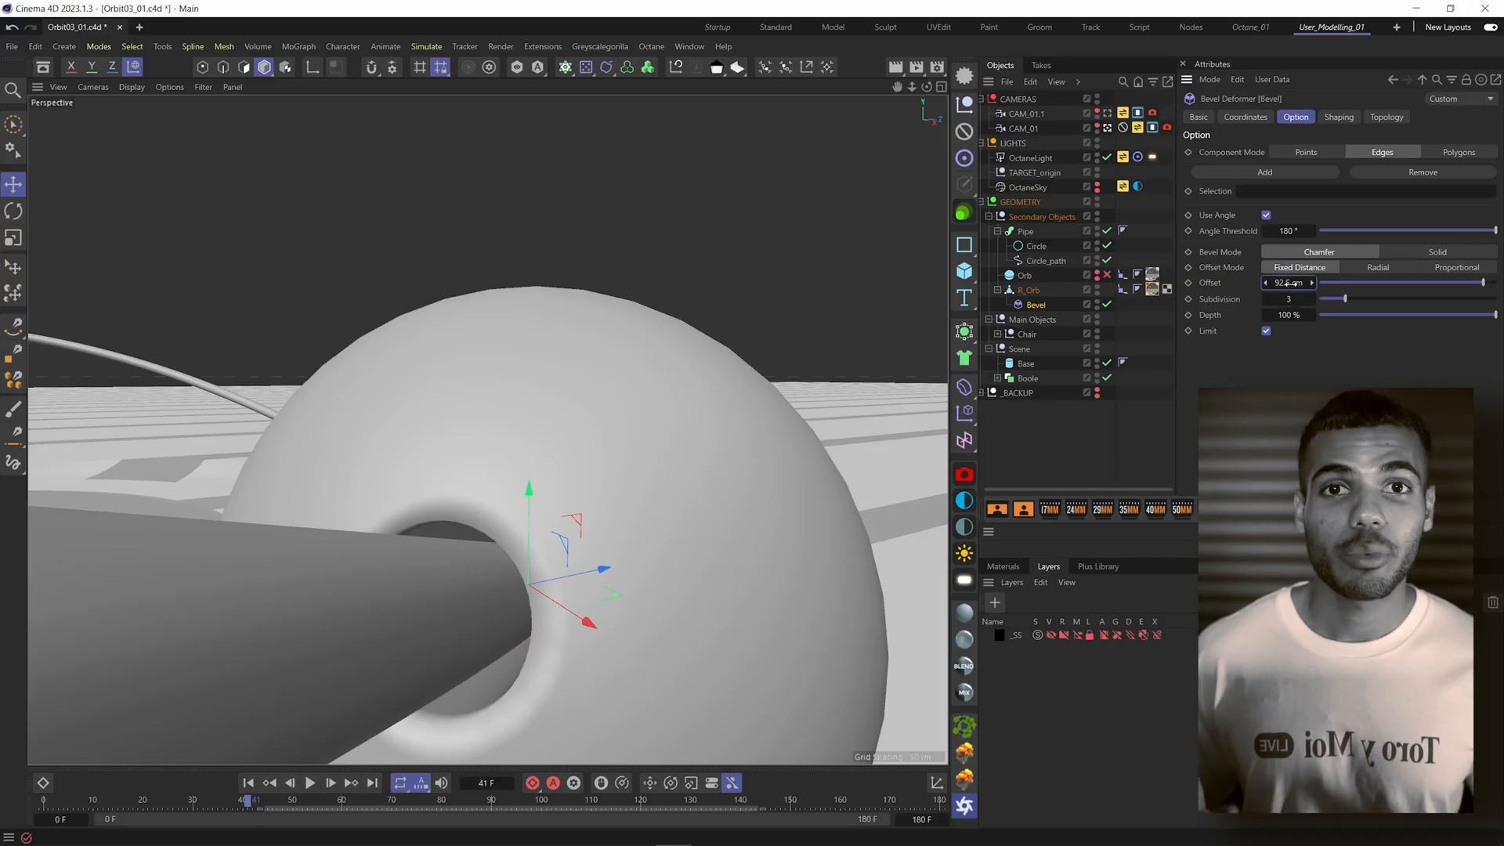
pyautogui.click(1138, 290)
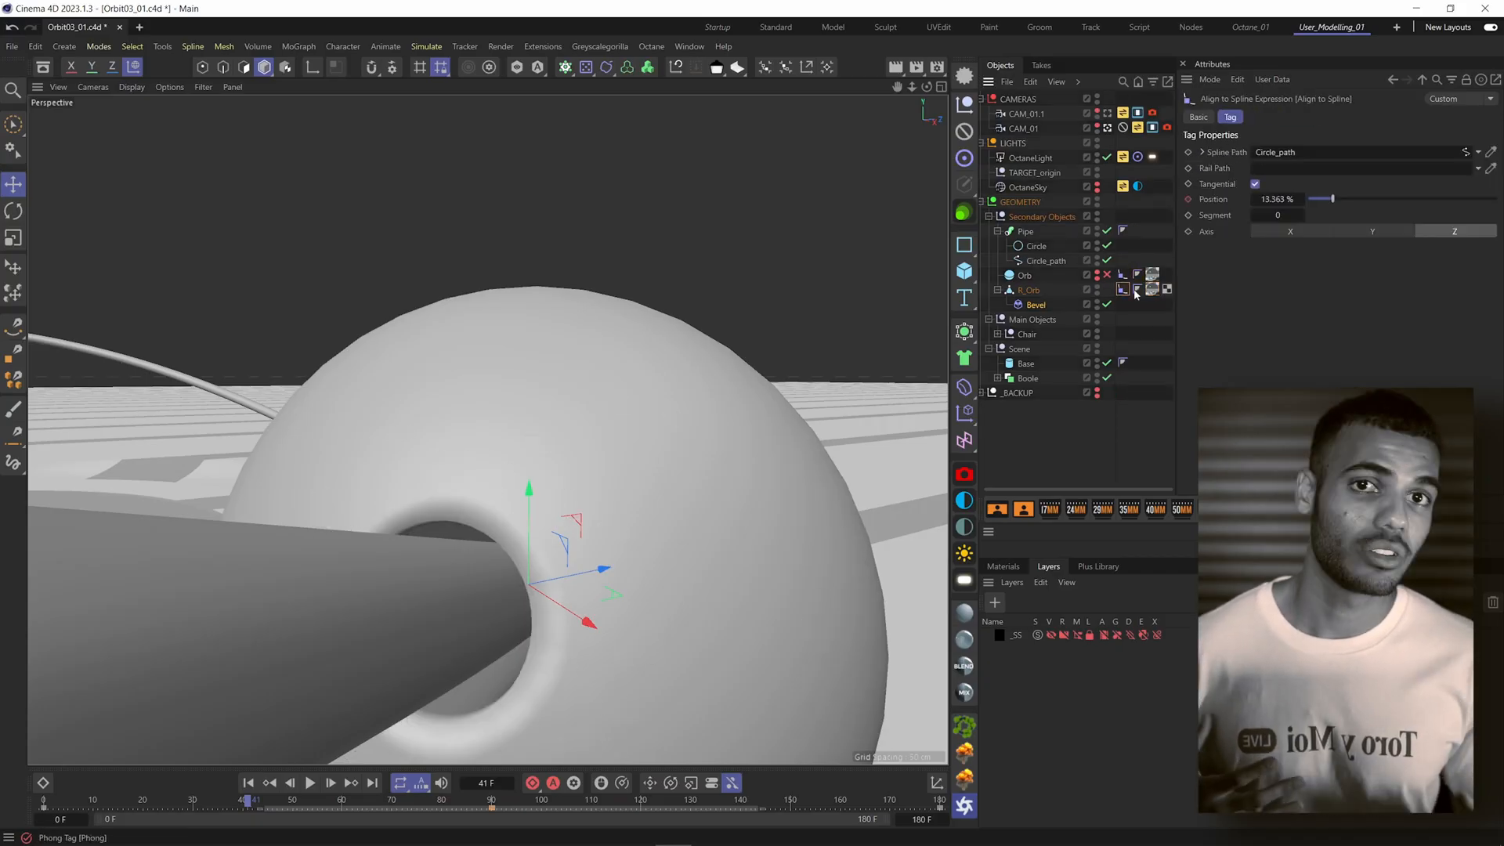
pyautogui.click(1036, 303)
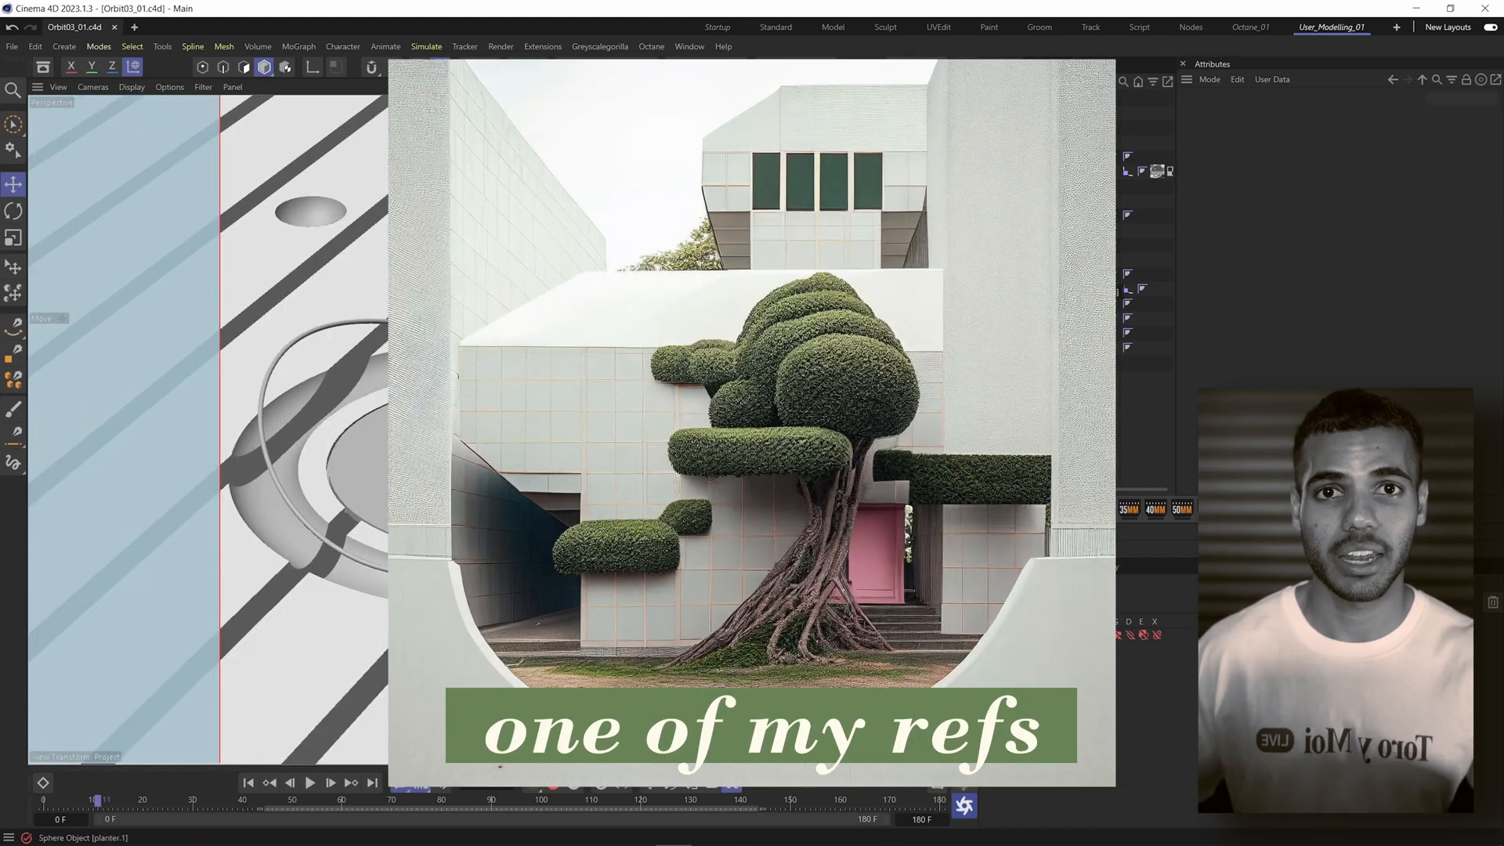
# - Assign the TerrazzoStandardPolished003_6K material to bool_Floor, prompting the copy-to-project dialog
pyautogui.click(1250, 26)
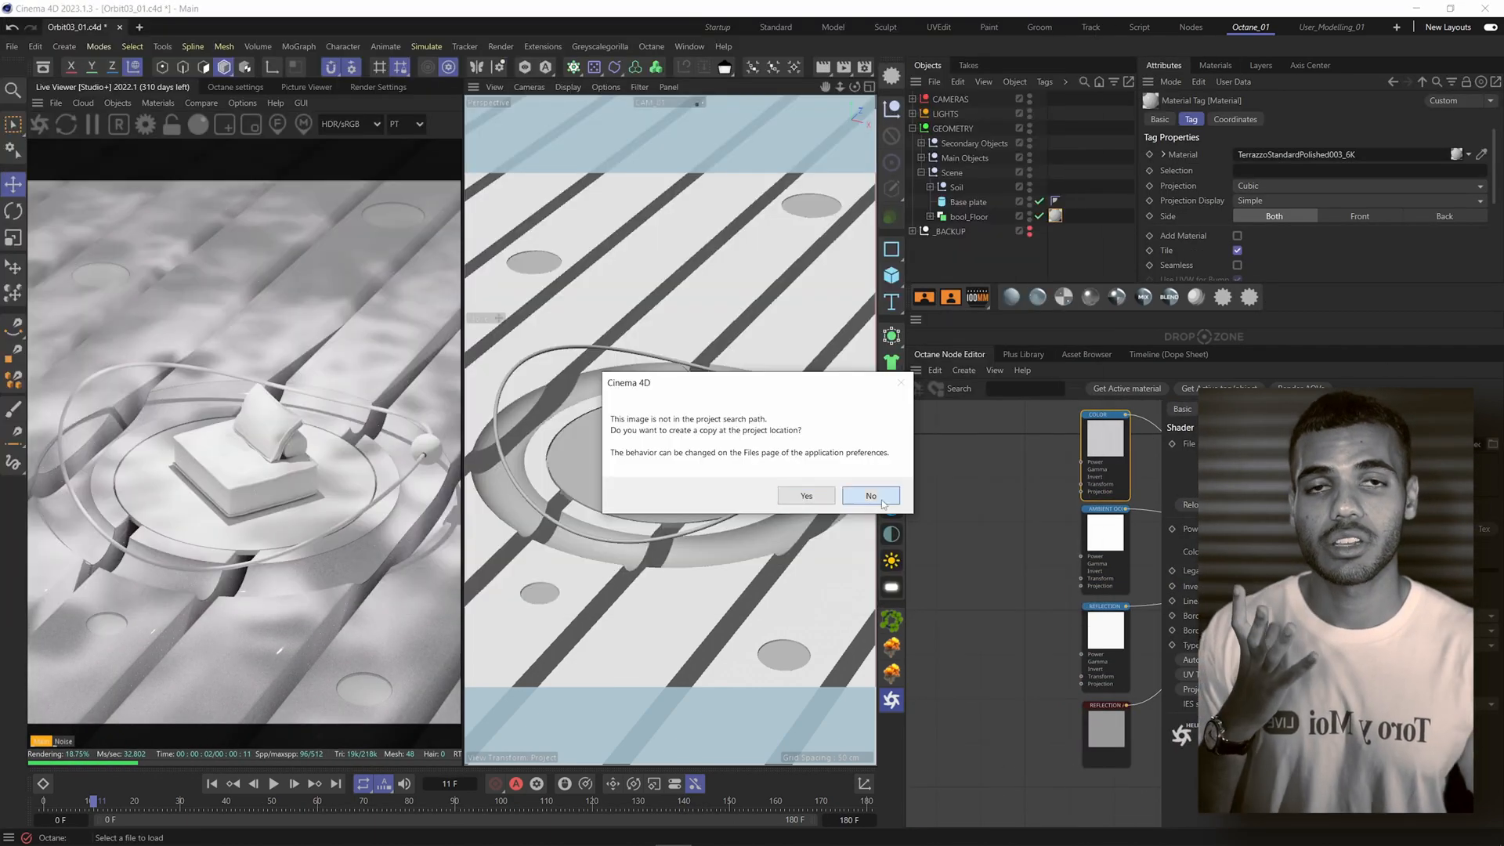
# - Apply WoodFine14 with a ColorCorrection node to the orb, texture chair, disc and floor, and play the orbit
pyautogui.click(869, 497)
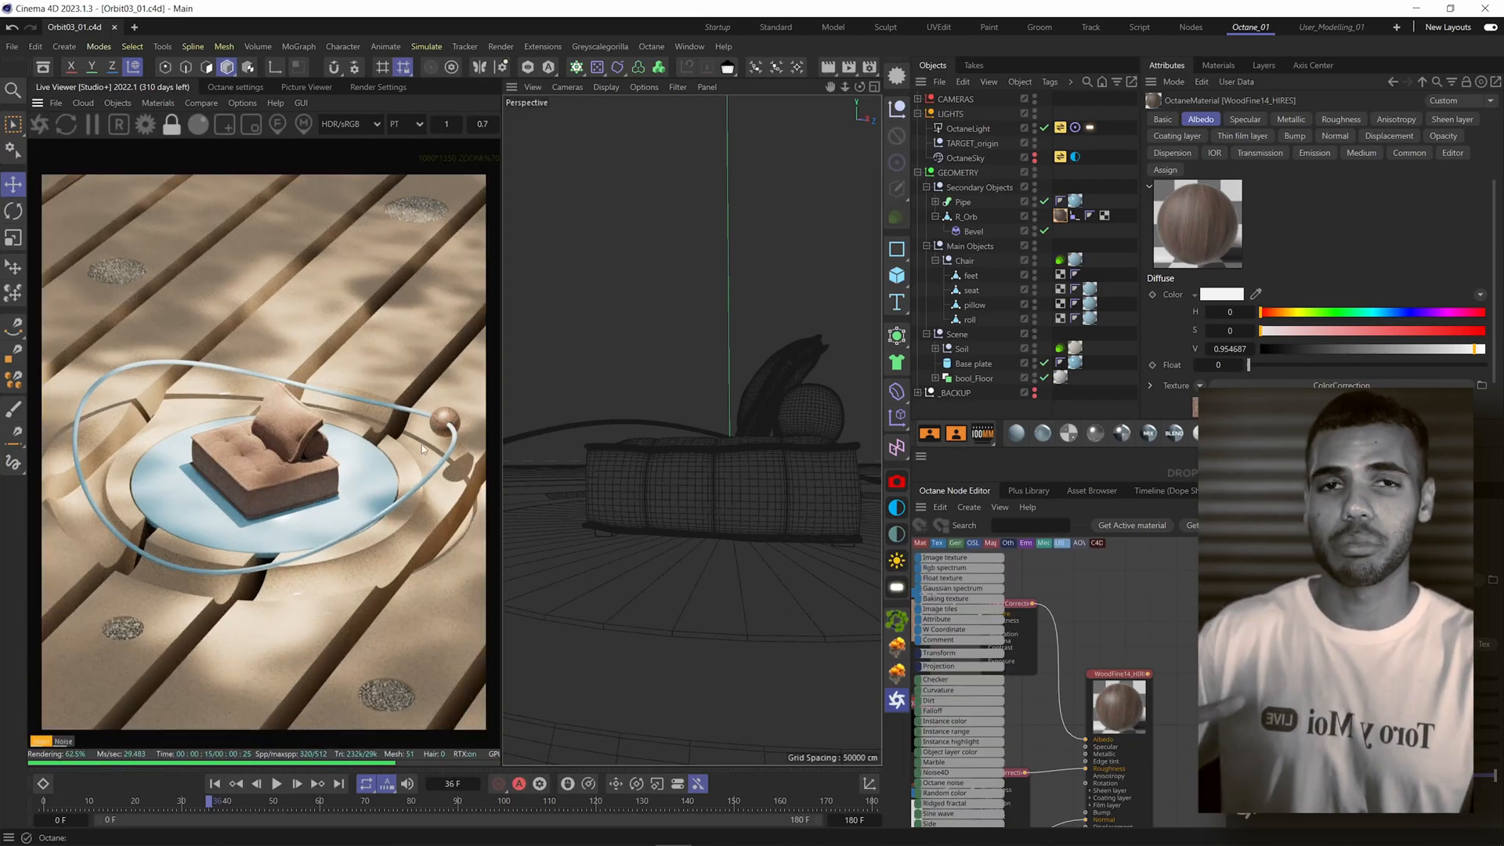
pyautogui.click(279, 783)
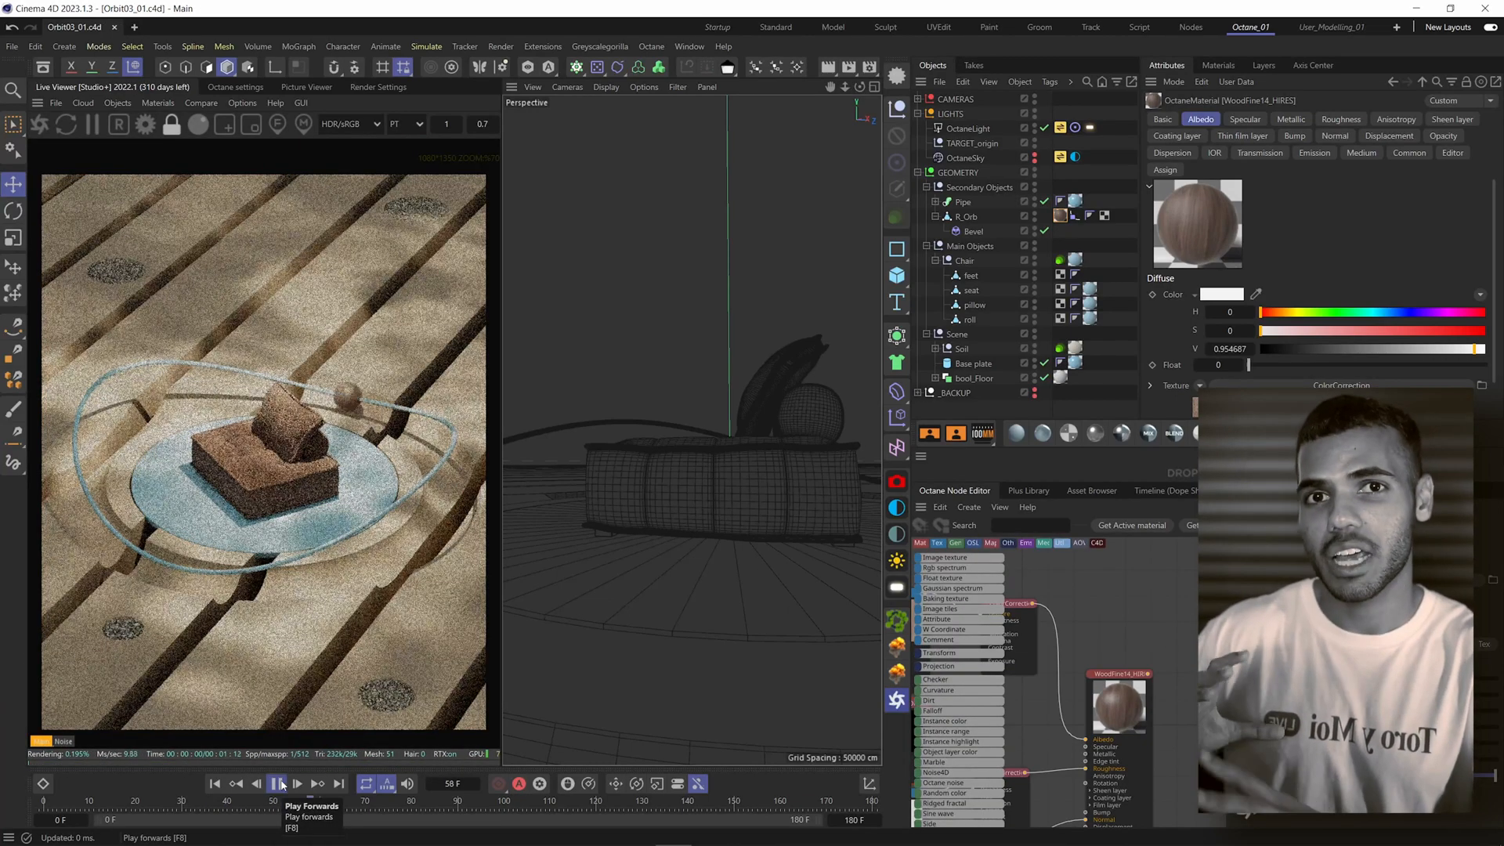
pyautogui.click(1332, 27)
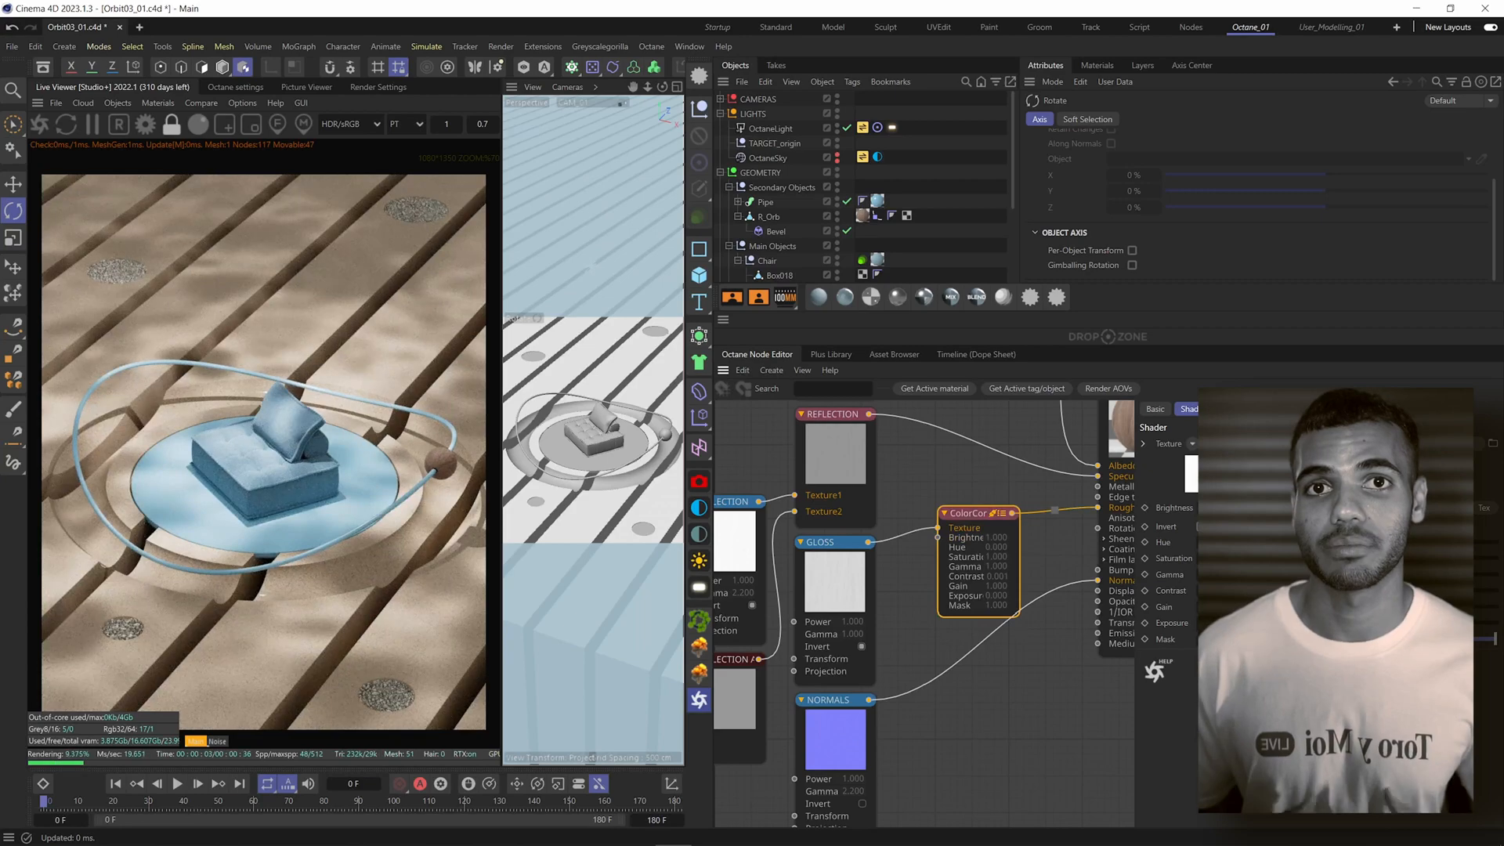
# - Place laurus nobilis plants in Pot groups around the disc and add KEY and FILL Octane lights
pyautogui.click(1332, 26)
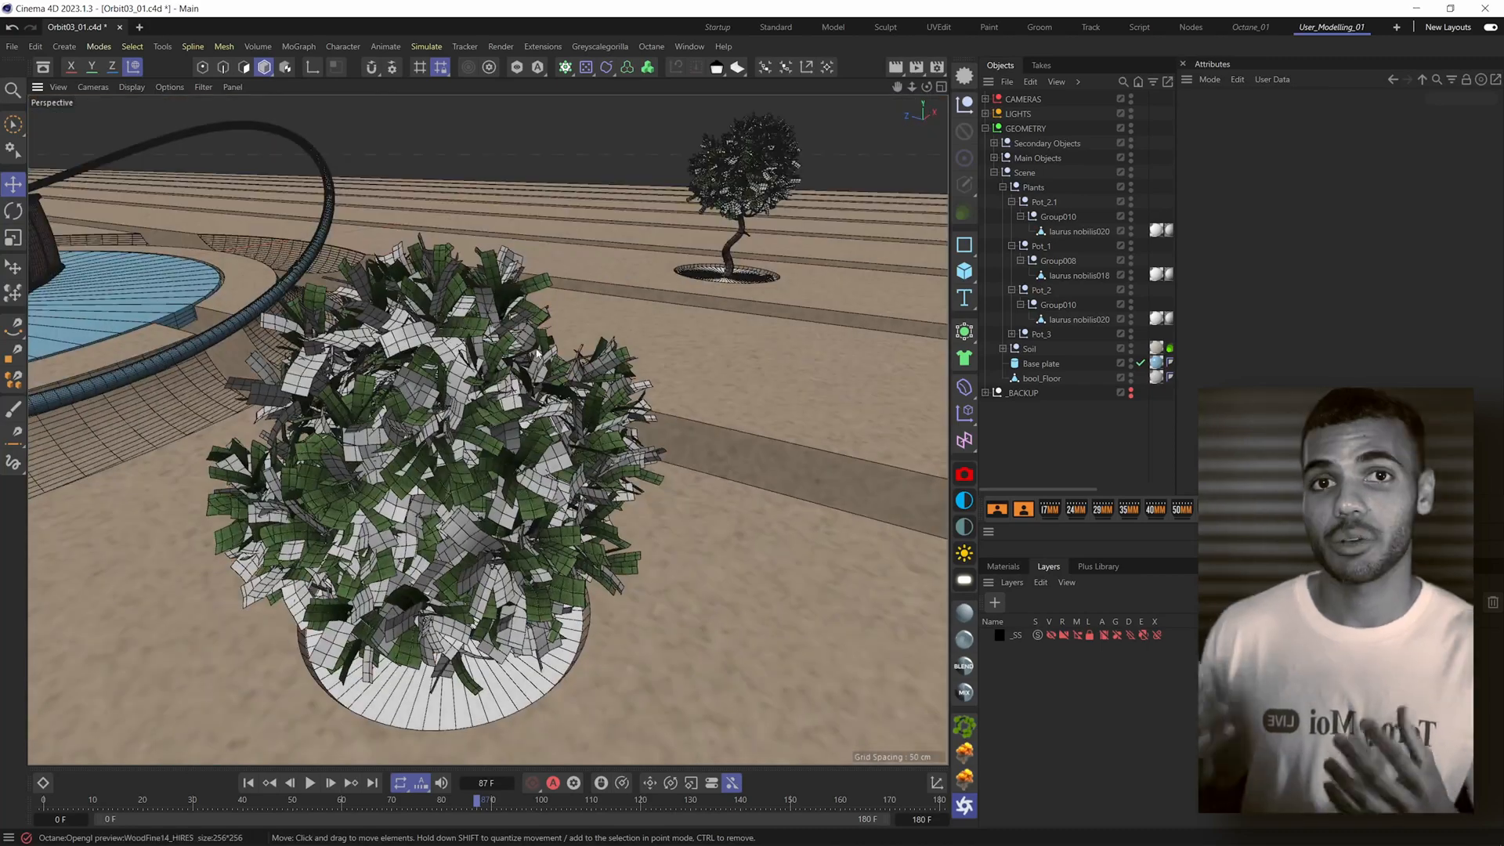
pyautogui.click(1250, 27)
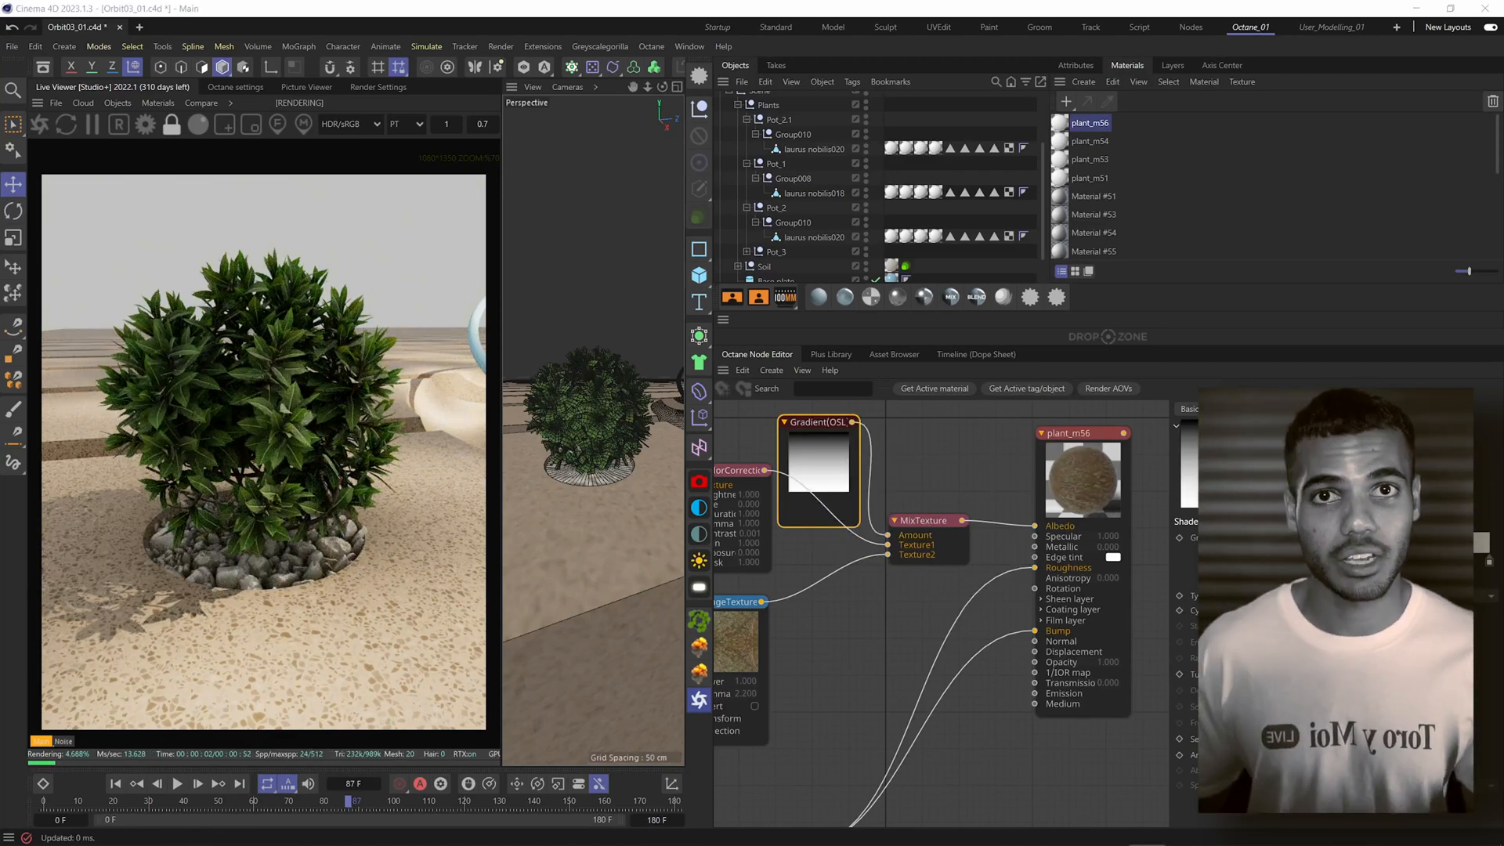
pyautogui.click(771, 369)
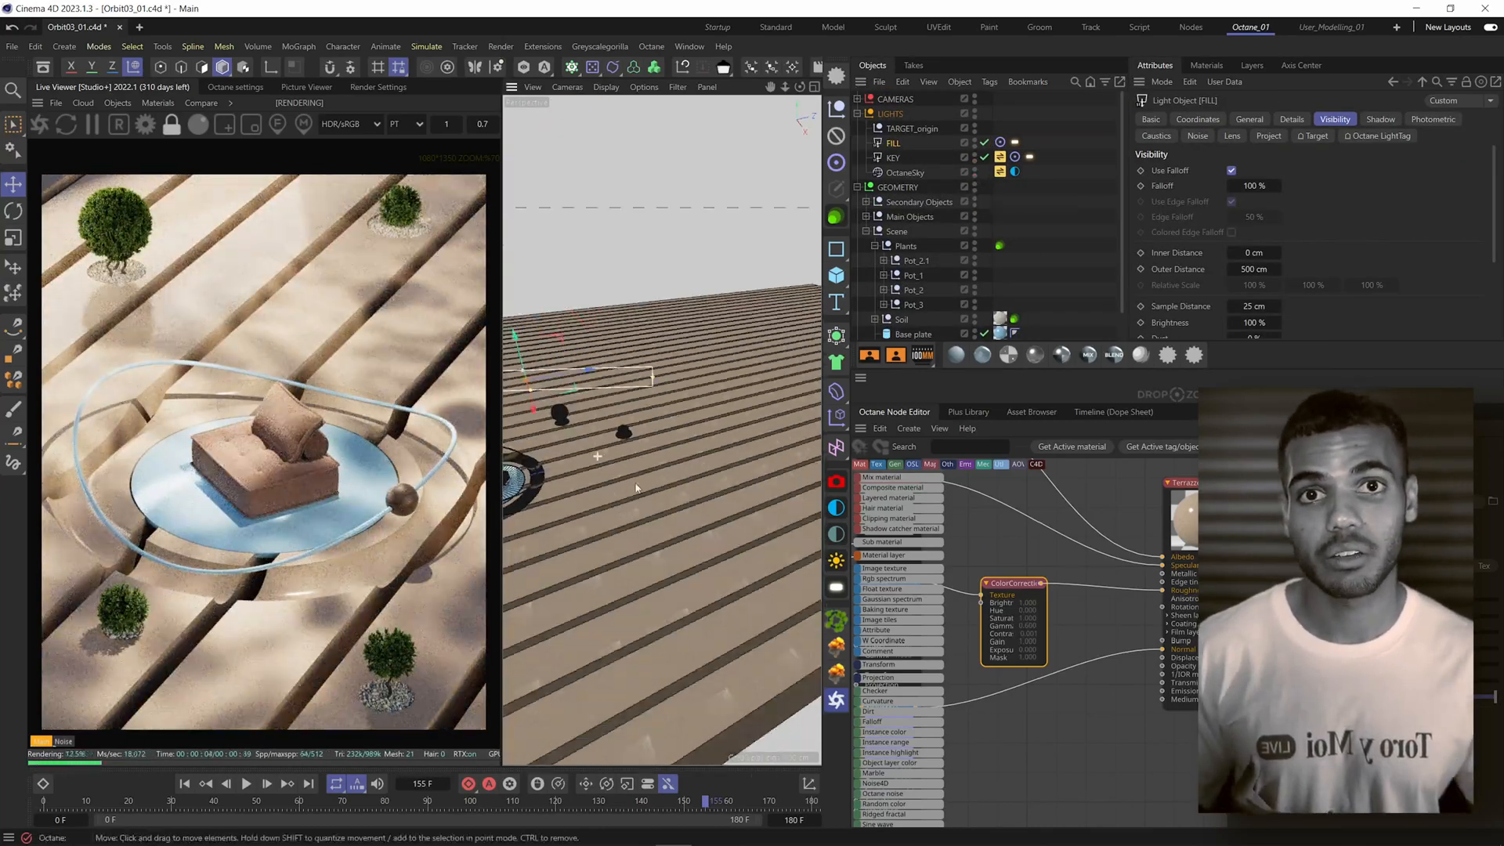
# - Raise the Octane path-tracing Max. samples above 512 in the Kernels settings
pyautogui.click(1236, 118)
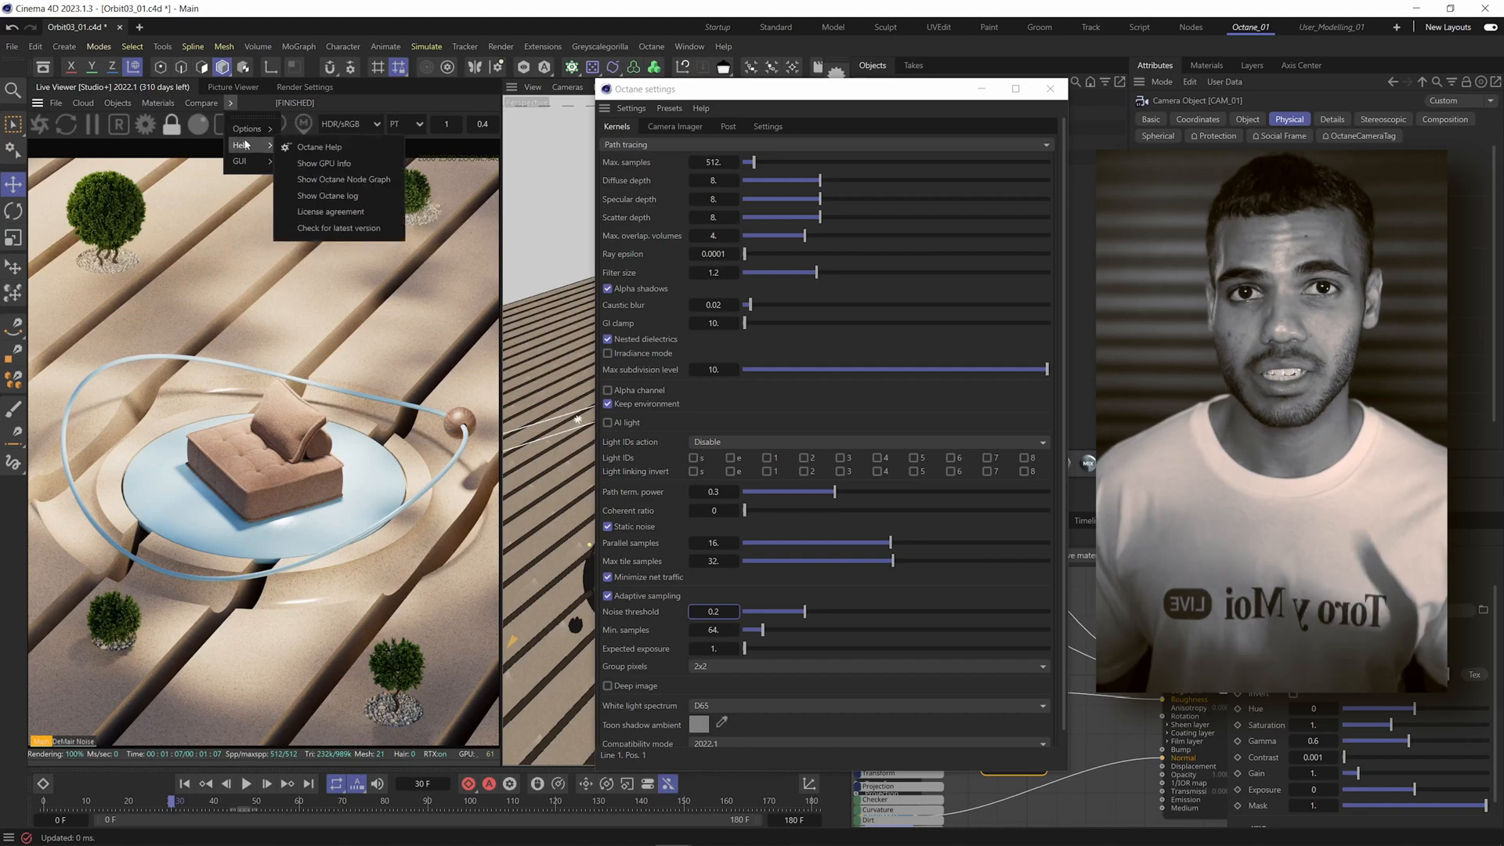
pyautogui.click(714, 162)
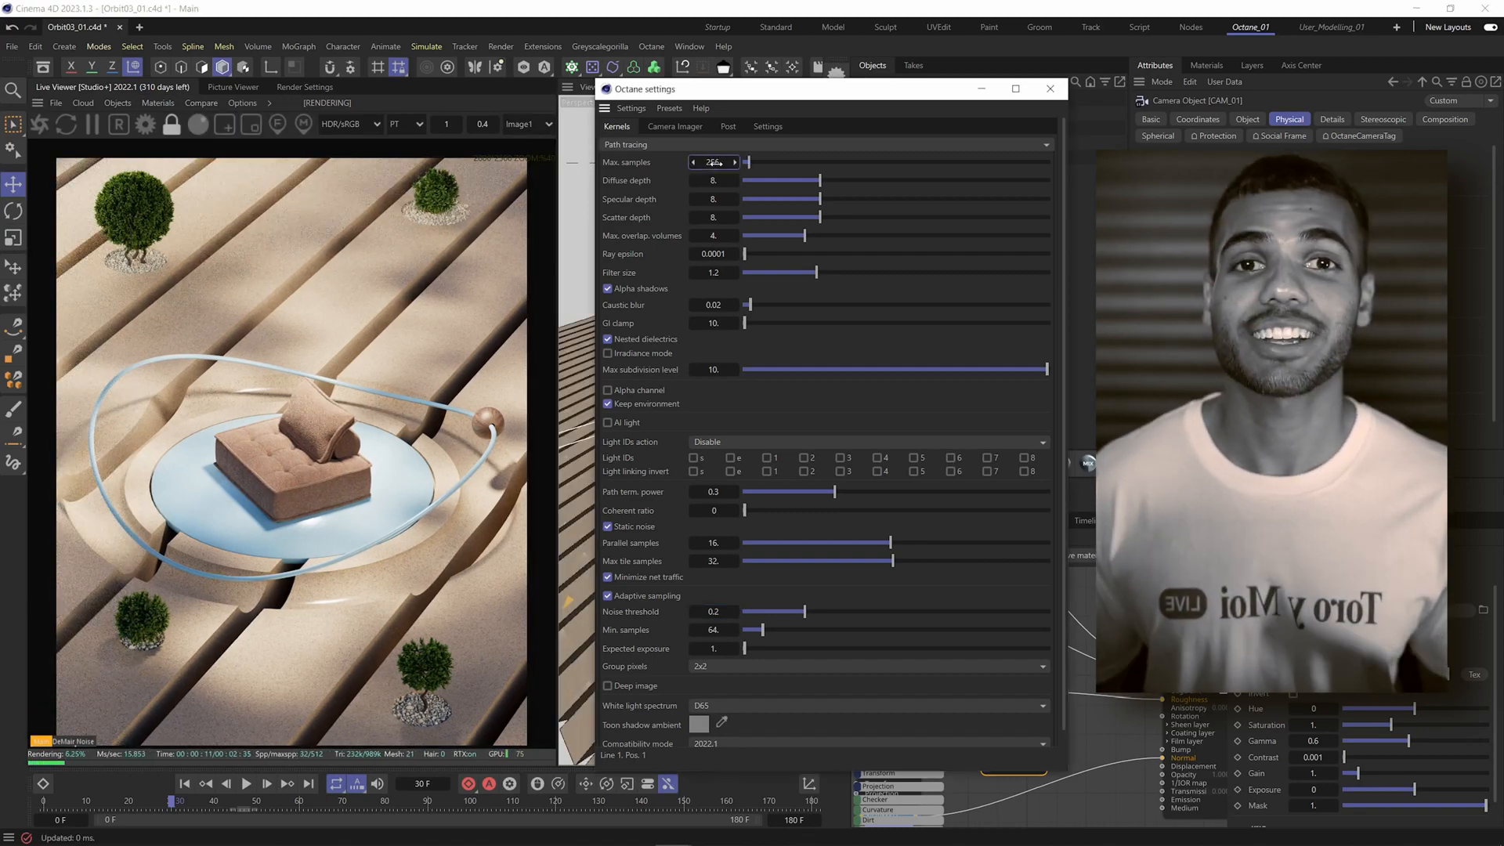